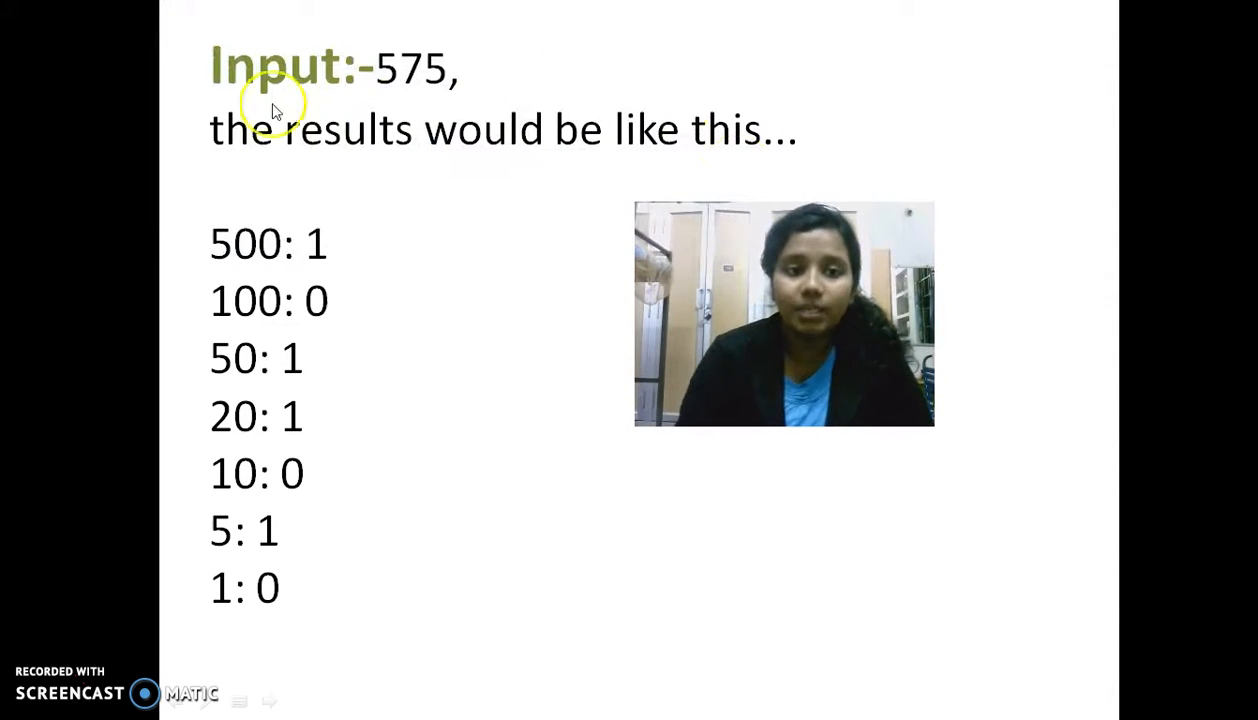
mouse_move(230, 270)
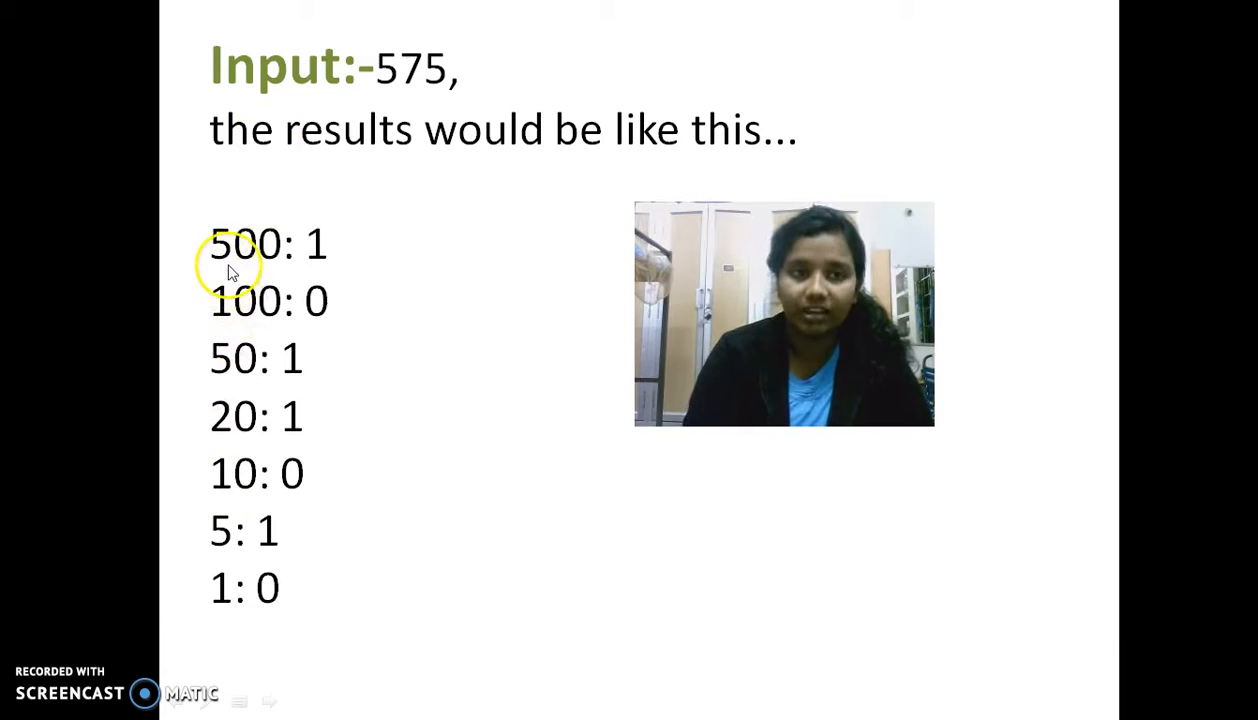
mouse_move(244, 378)
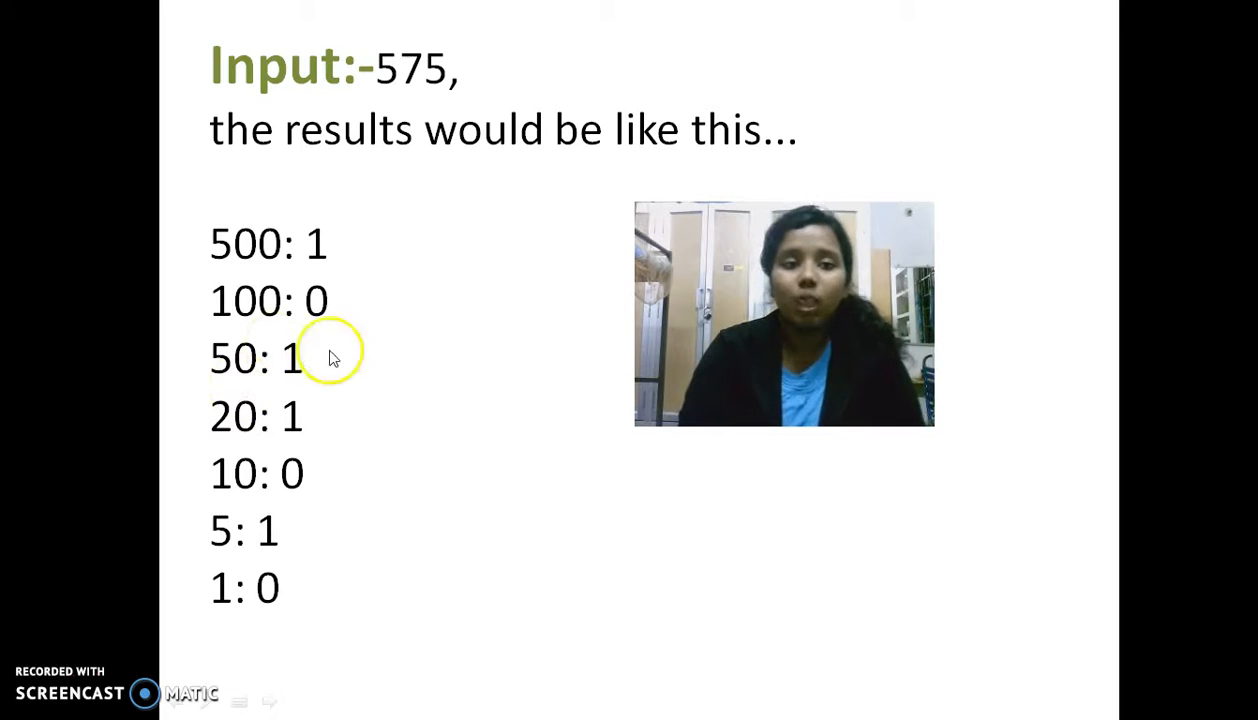
mouse_move(300, 490)
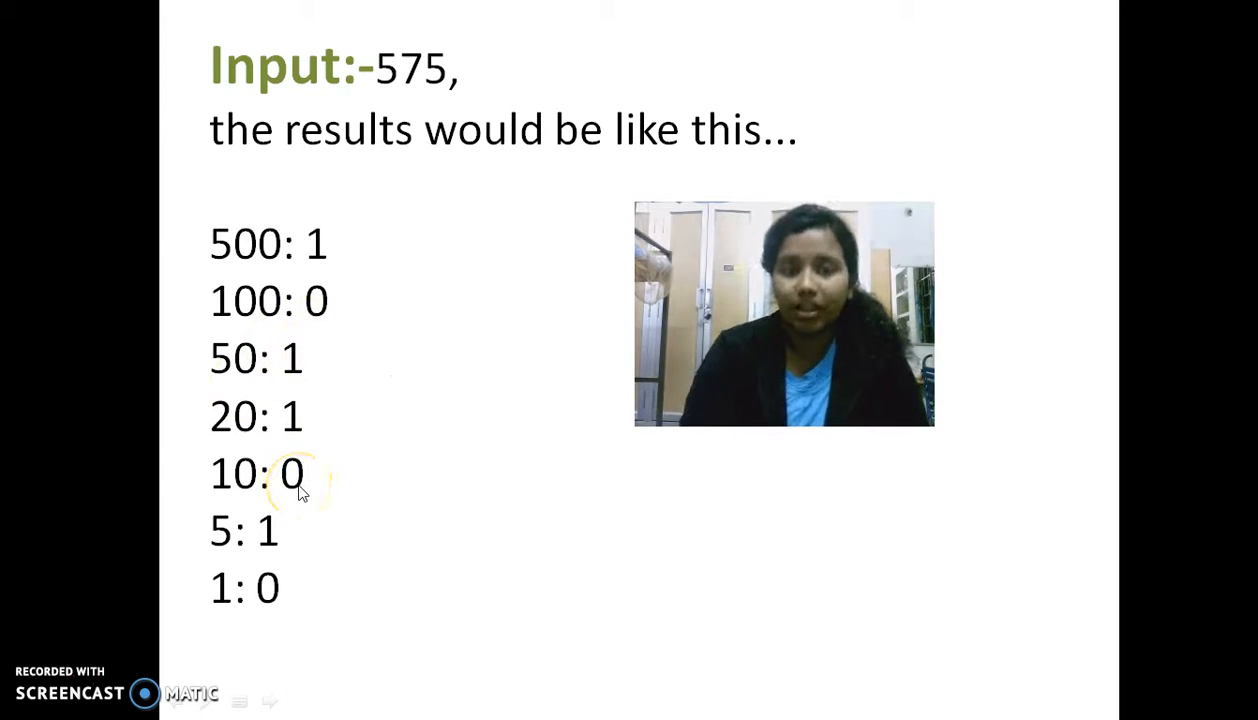
mouse_move(250, 256)
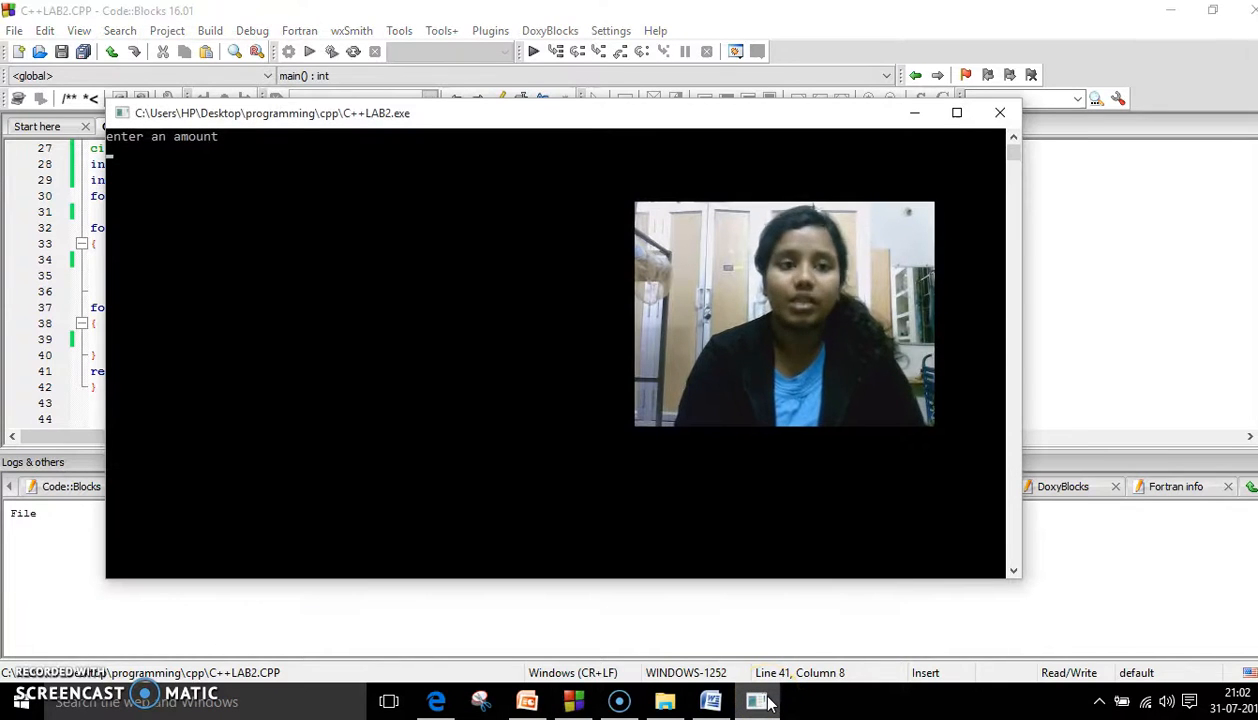
mouse_move(720, 540)
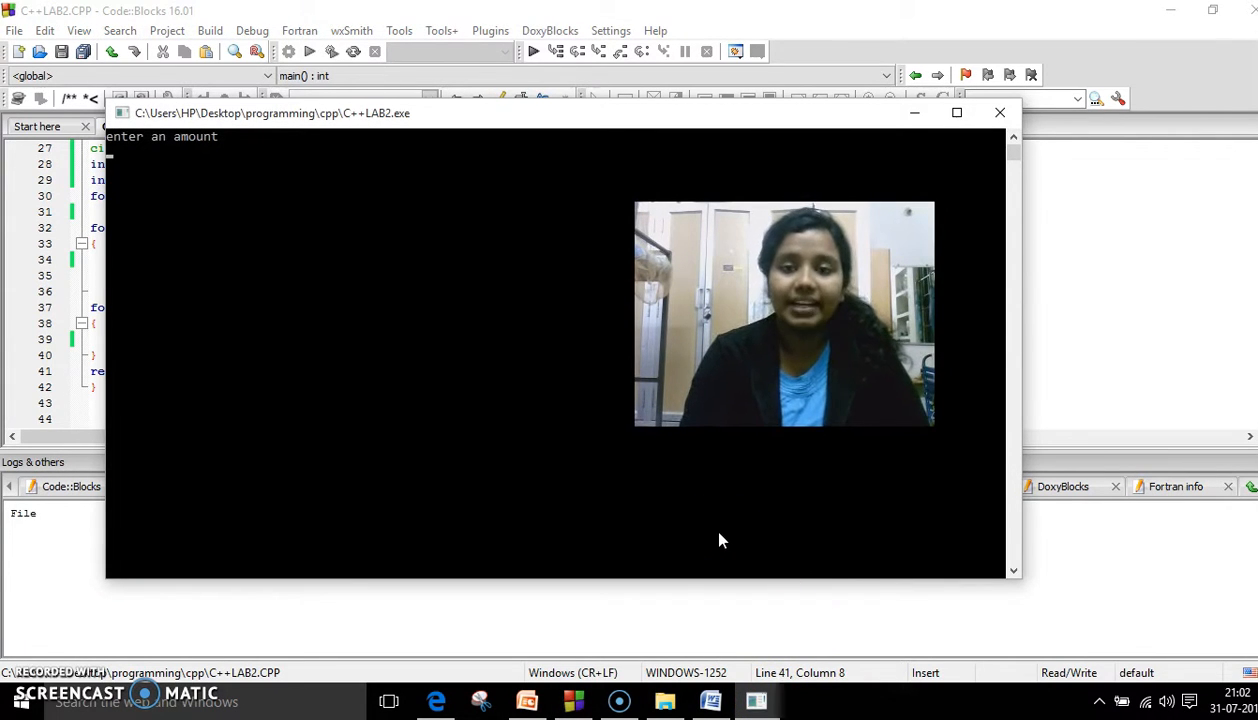
Enter amount 9177, review the printed note counts, then close the output window.
text(91)
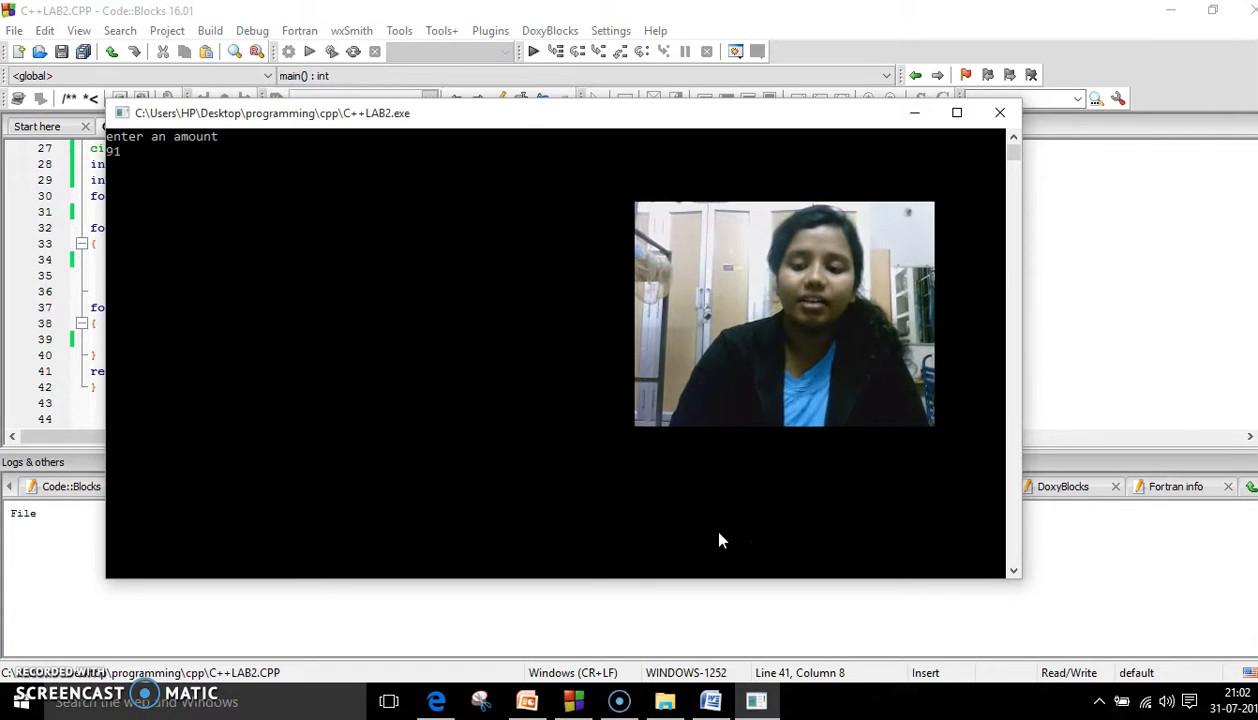
text(77)
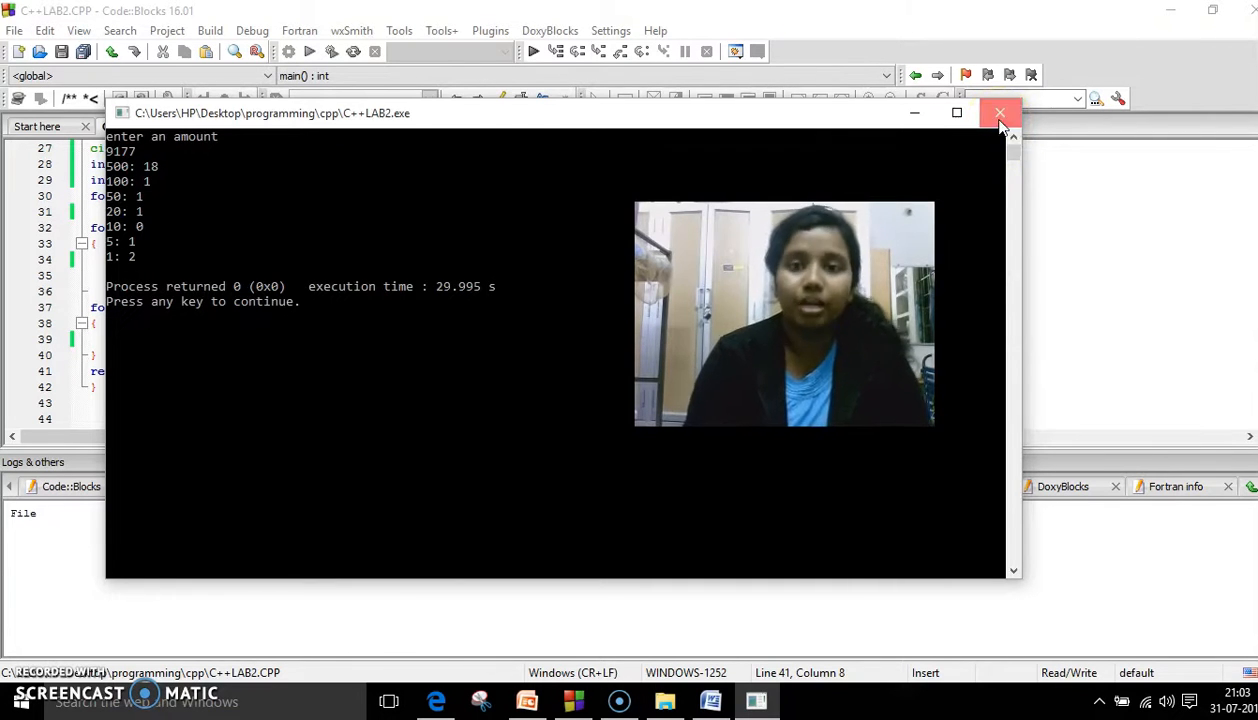
click(998, 112)
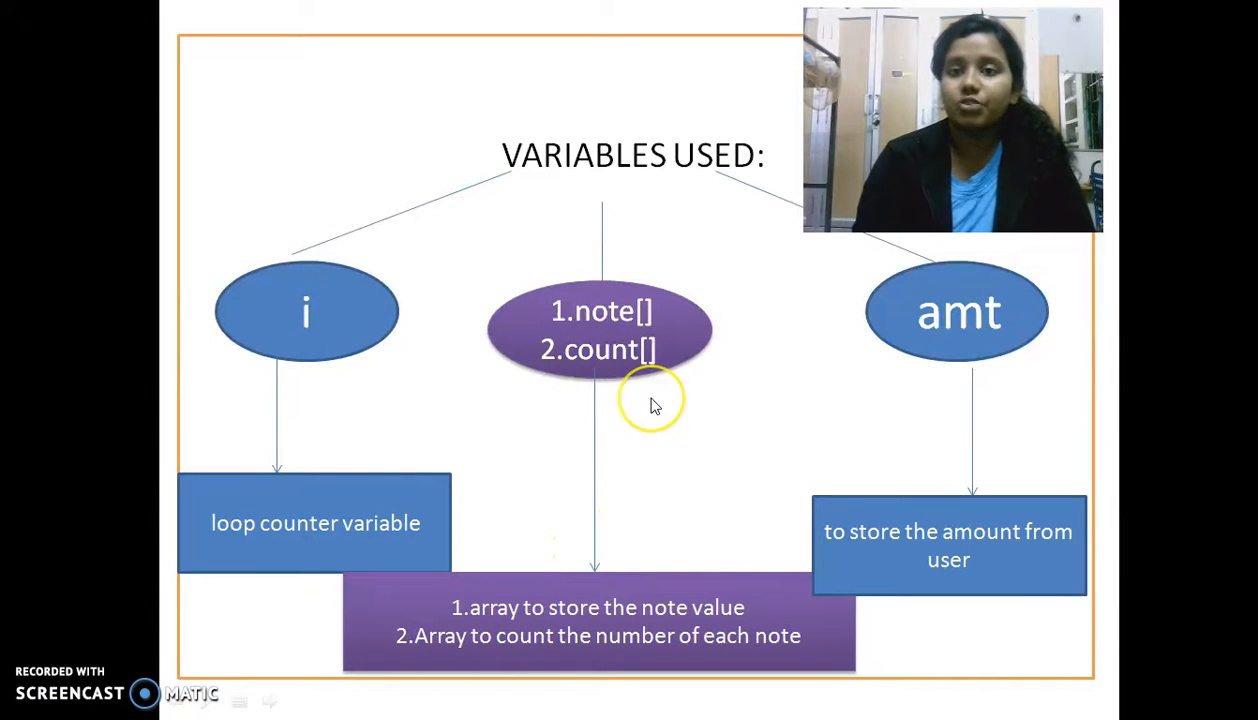
mouse_move(652, 404)
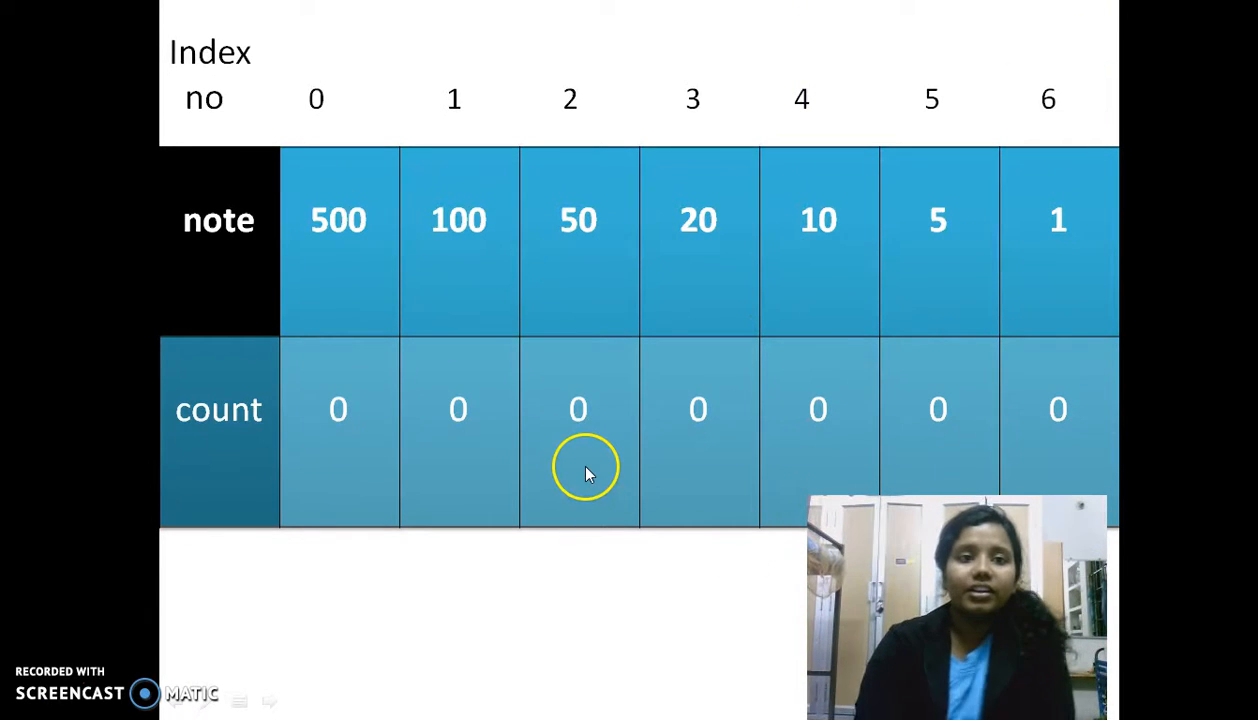
mouse_move(624, 440)
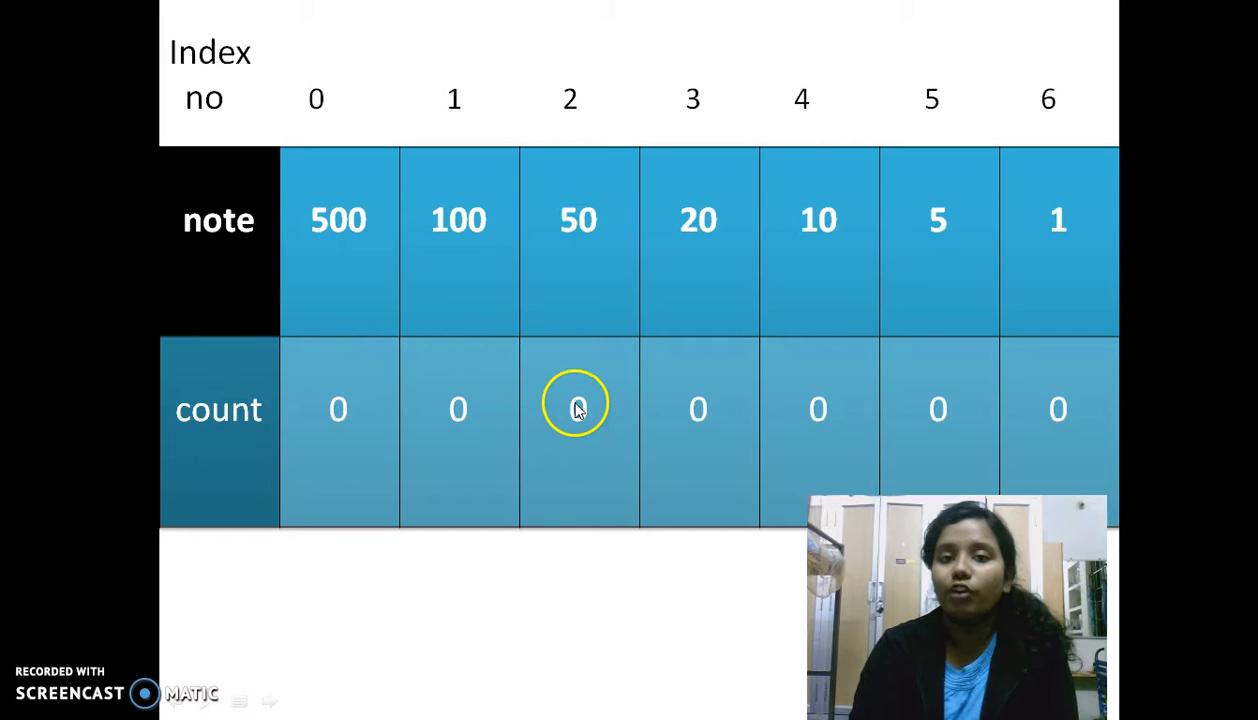
mouse_move(490, 458)
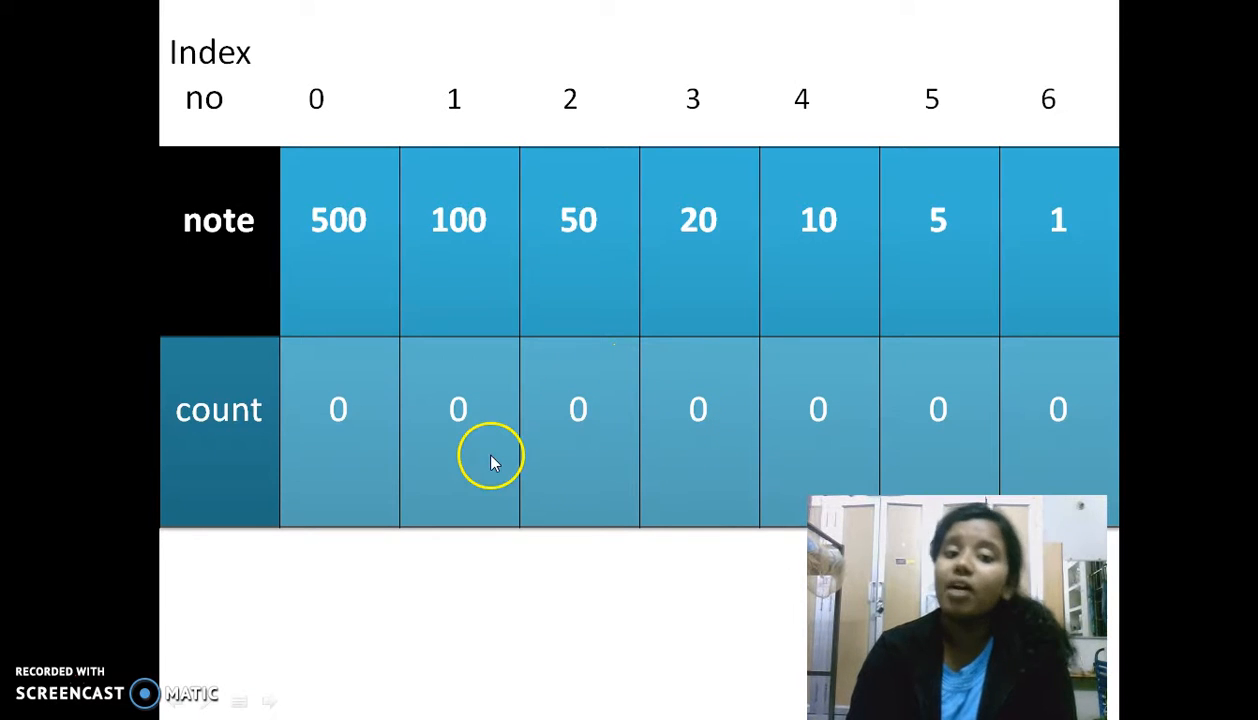
mouse_move(42, 680)
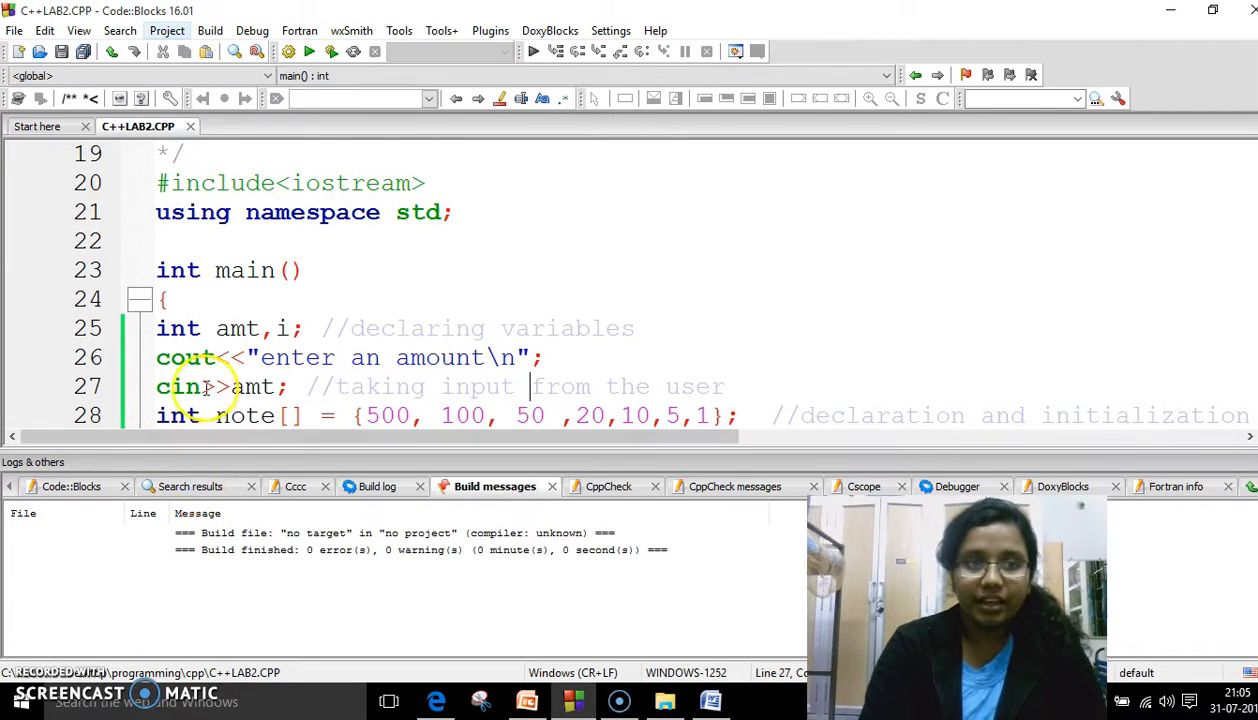
click(186, 152)
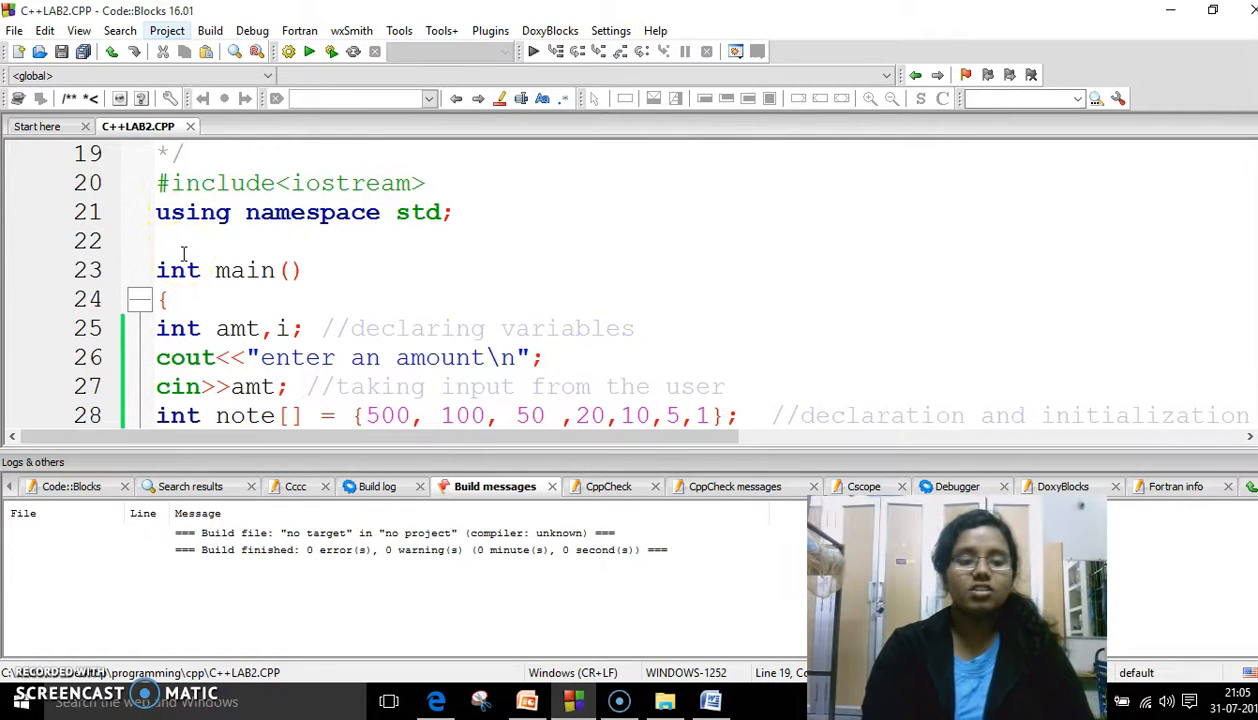
scroll(down, 3)
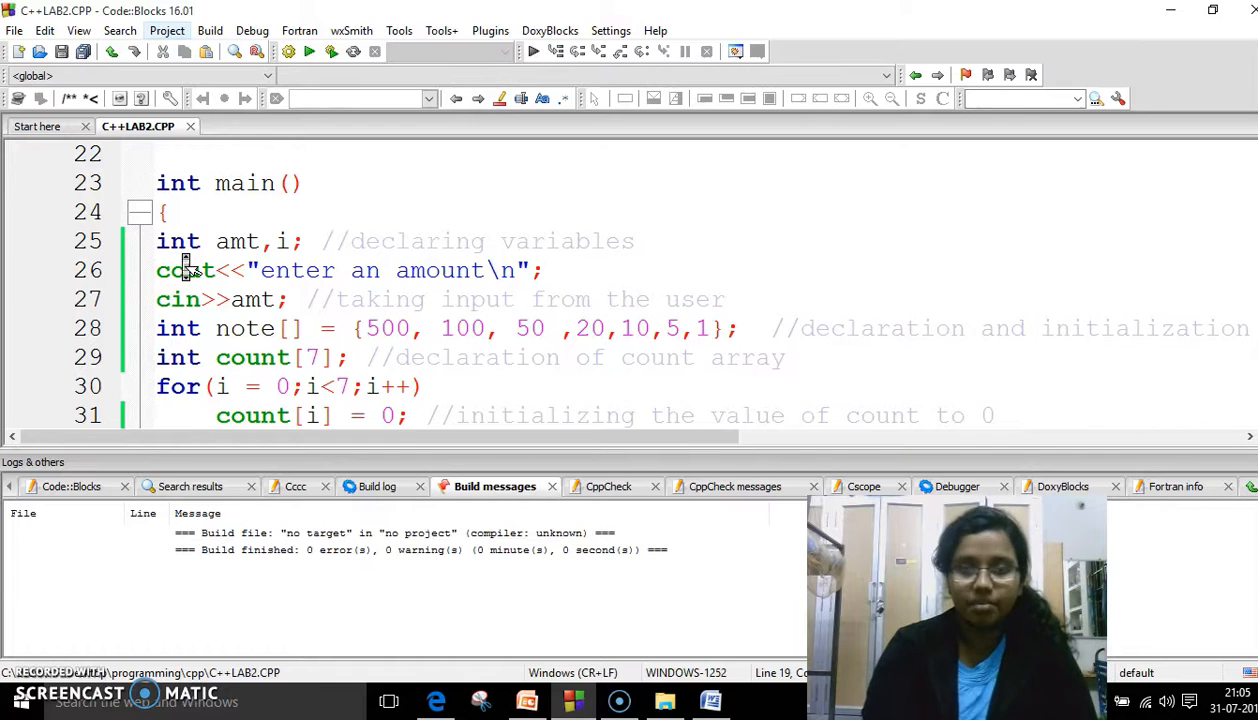
scroll(down, 3)
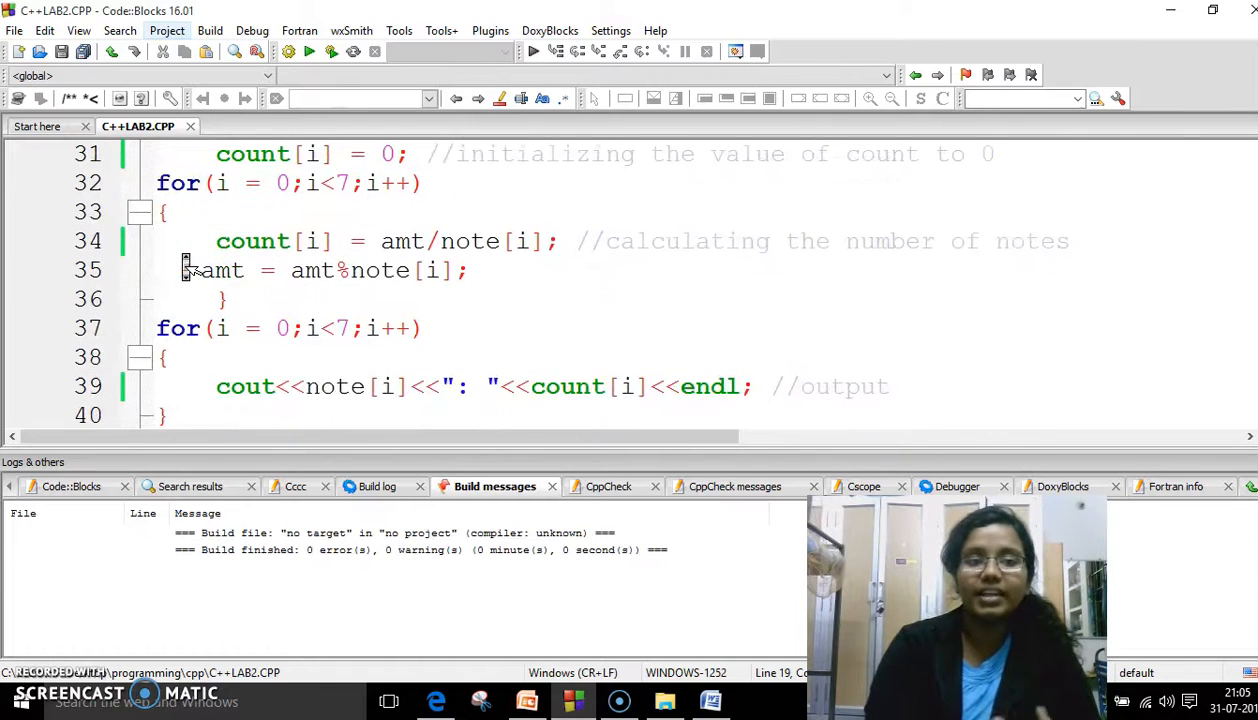
scroll(down, 3)
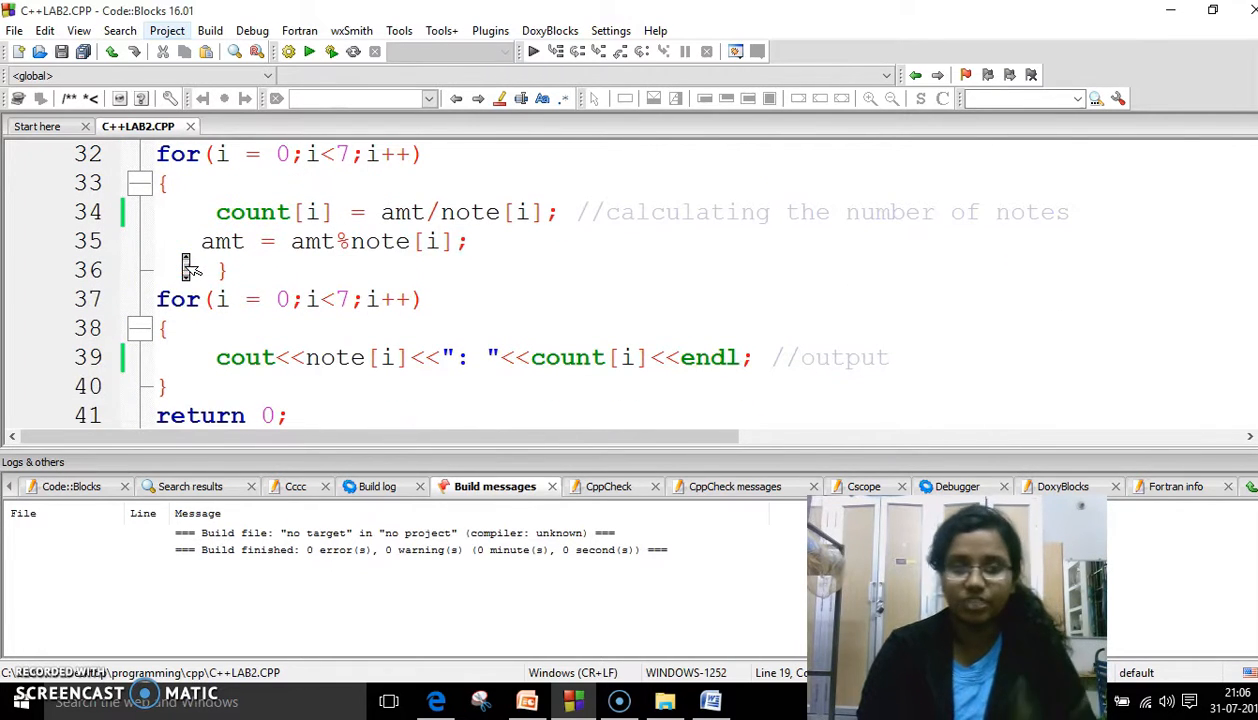
scroll(up, 3)
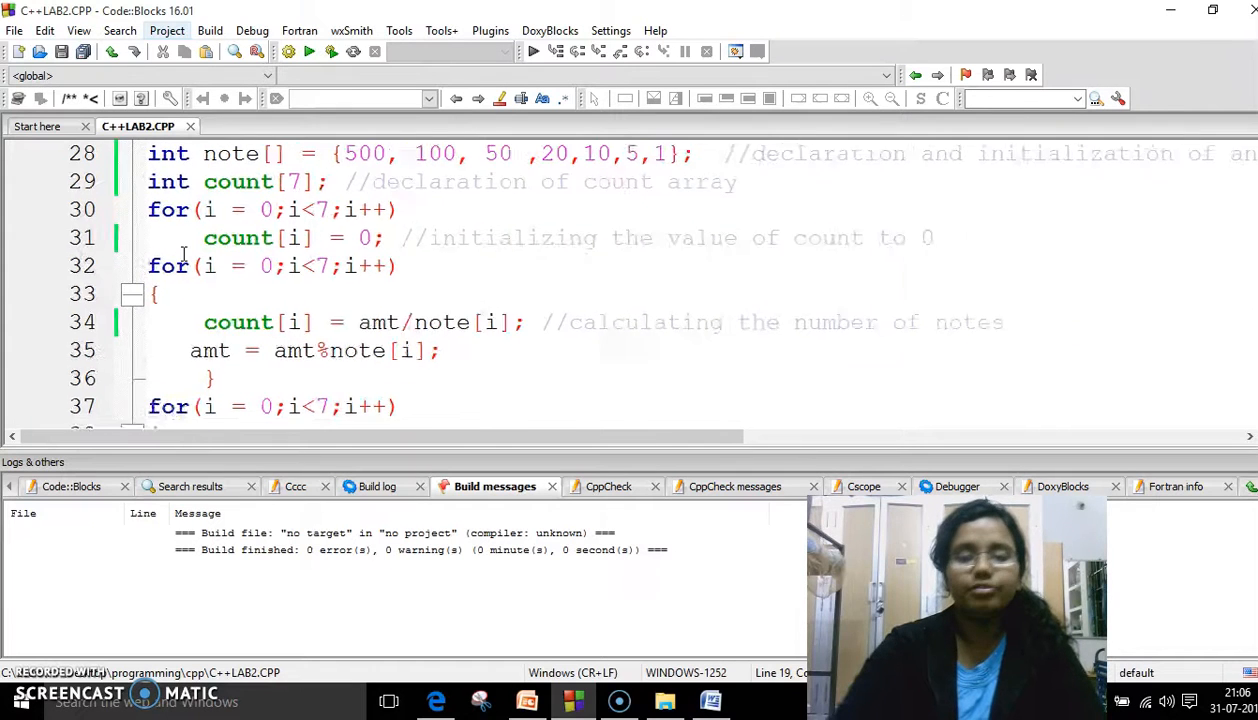
scroll(up, 3)
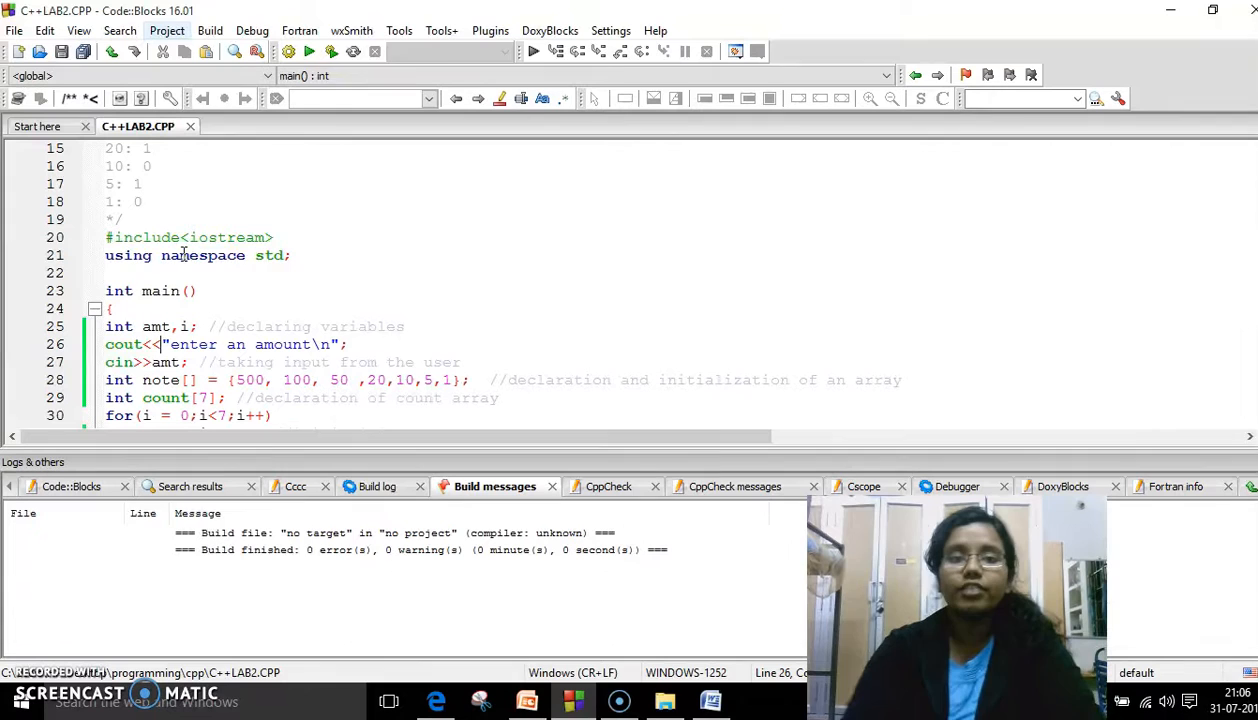
Build and run the note counter for 9177, then minimize the output window.
click(332, 52)
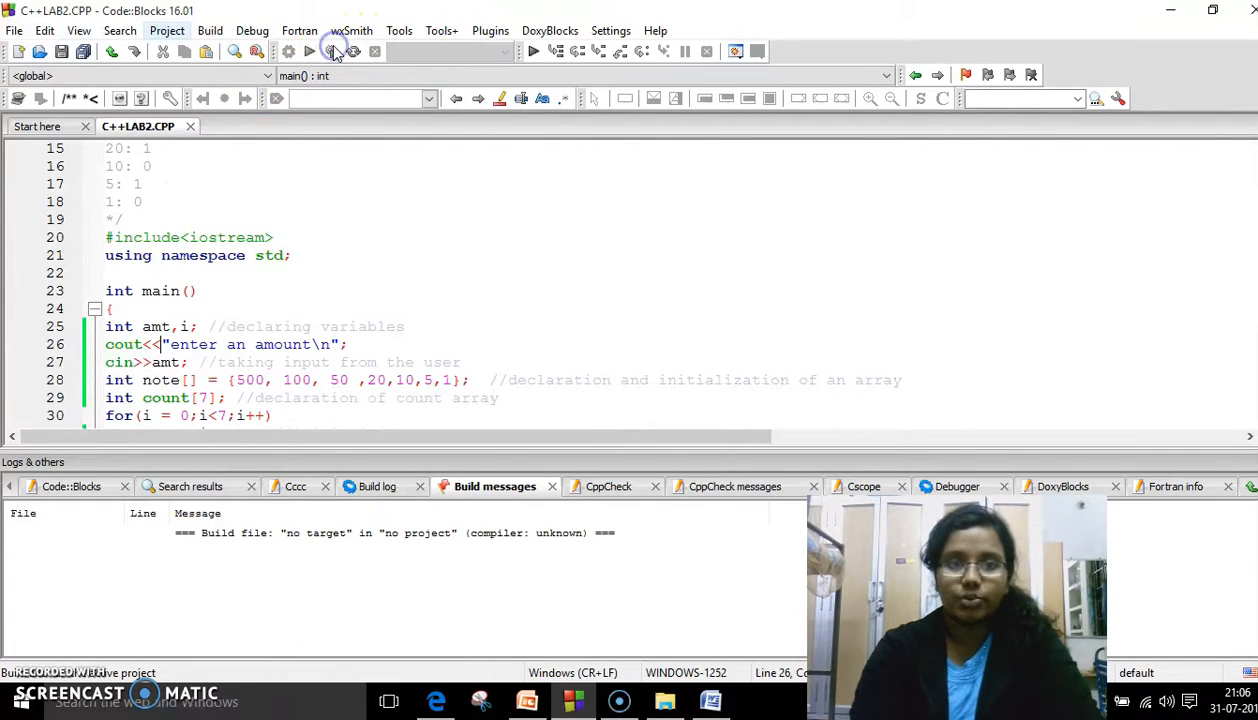
click(308, 52)
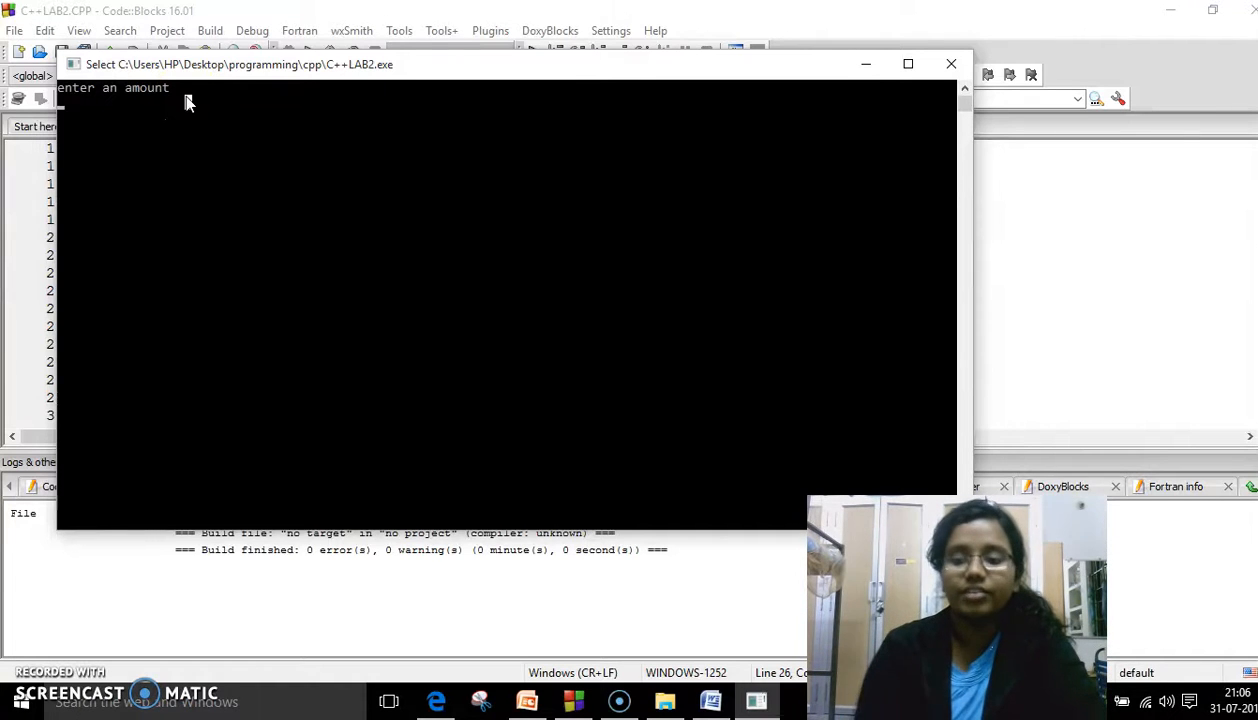
text(9177)
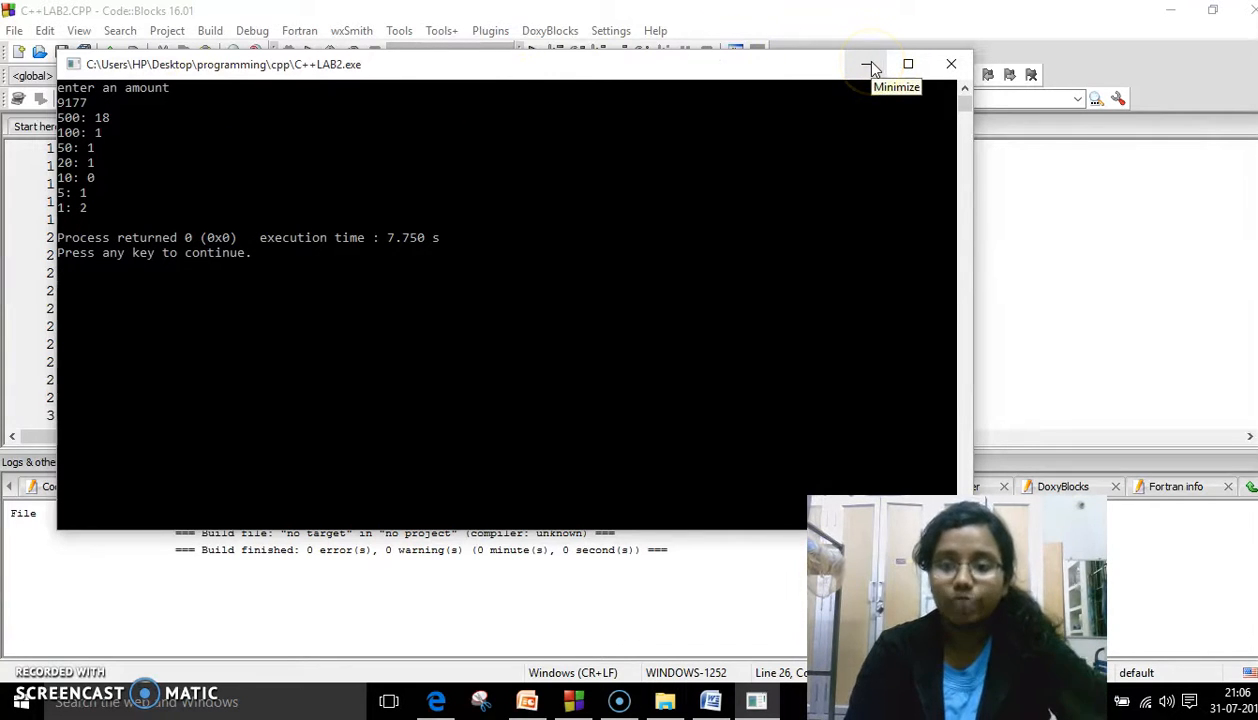
click(868, 64)
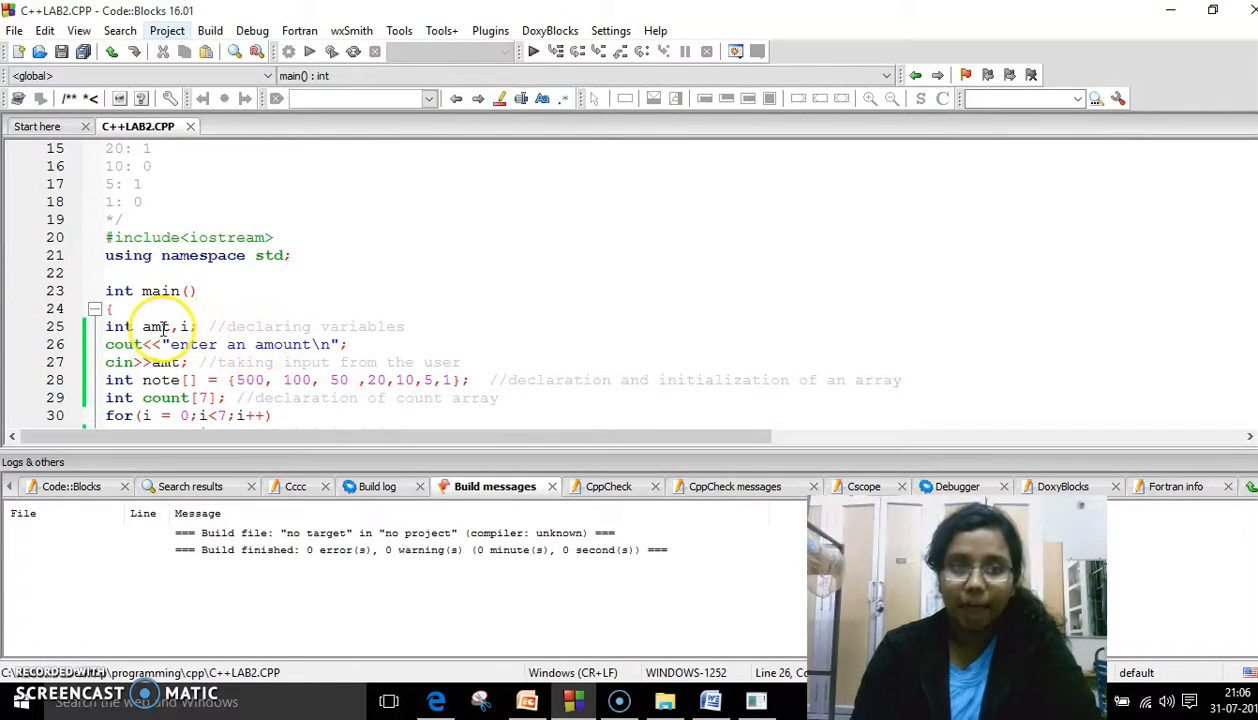
click(160, 380)
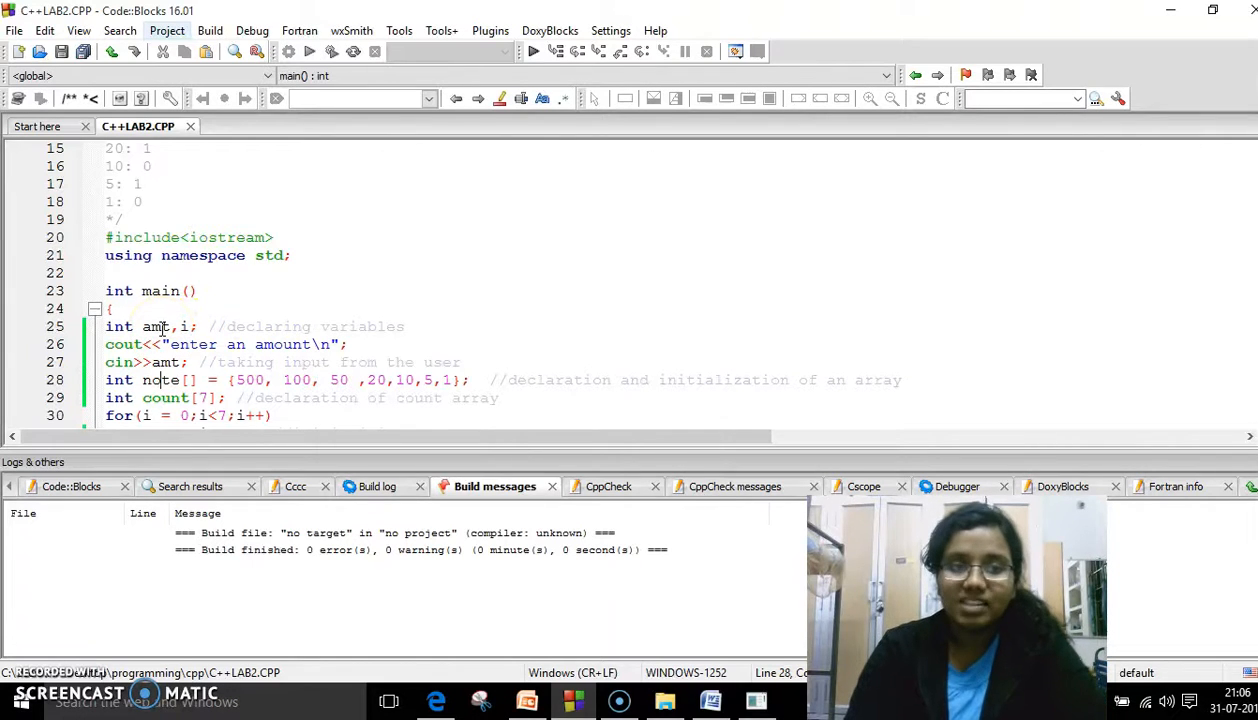
scroll(down, 3)
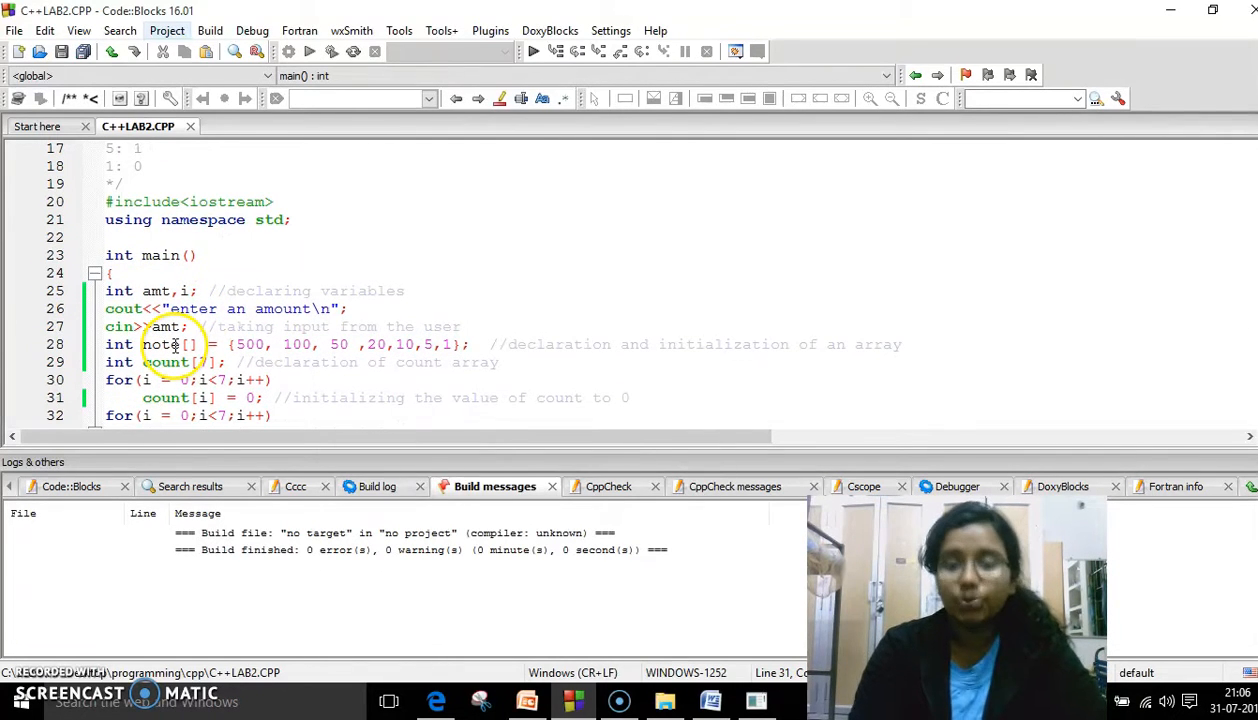
double_click(160, 344)
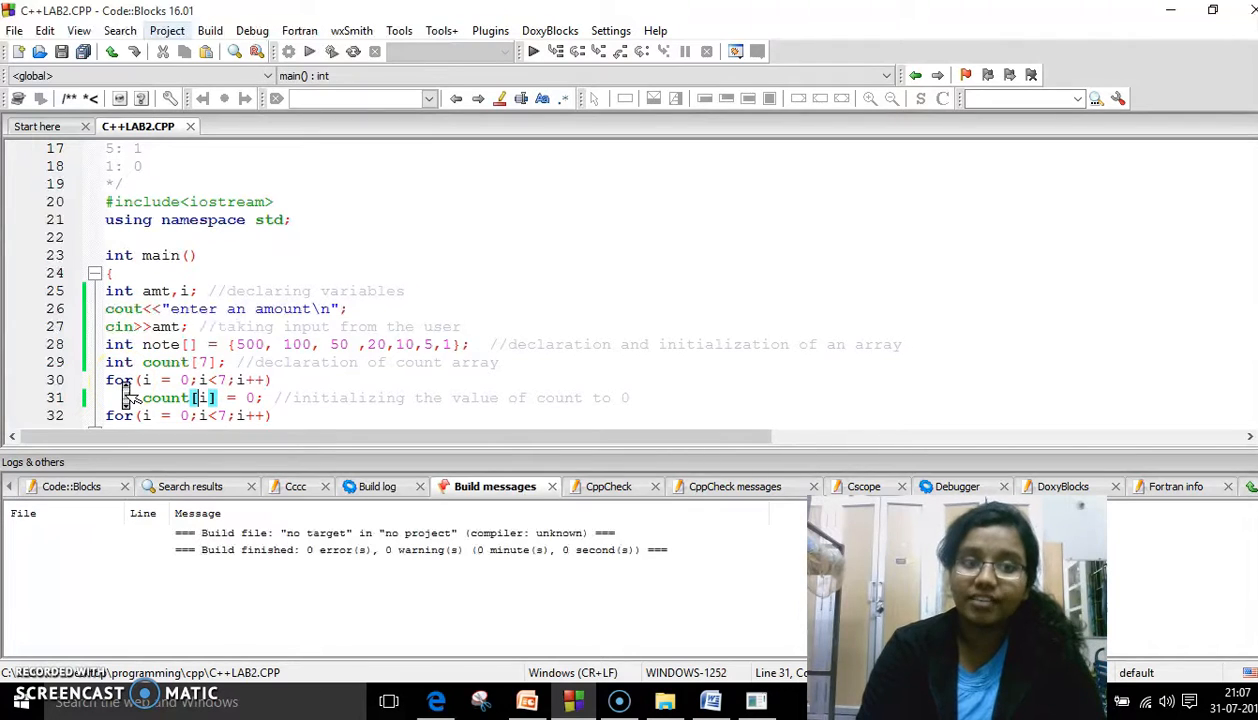
scroll(down, 3)
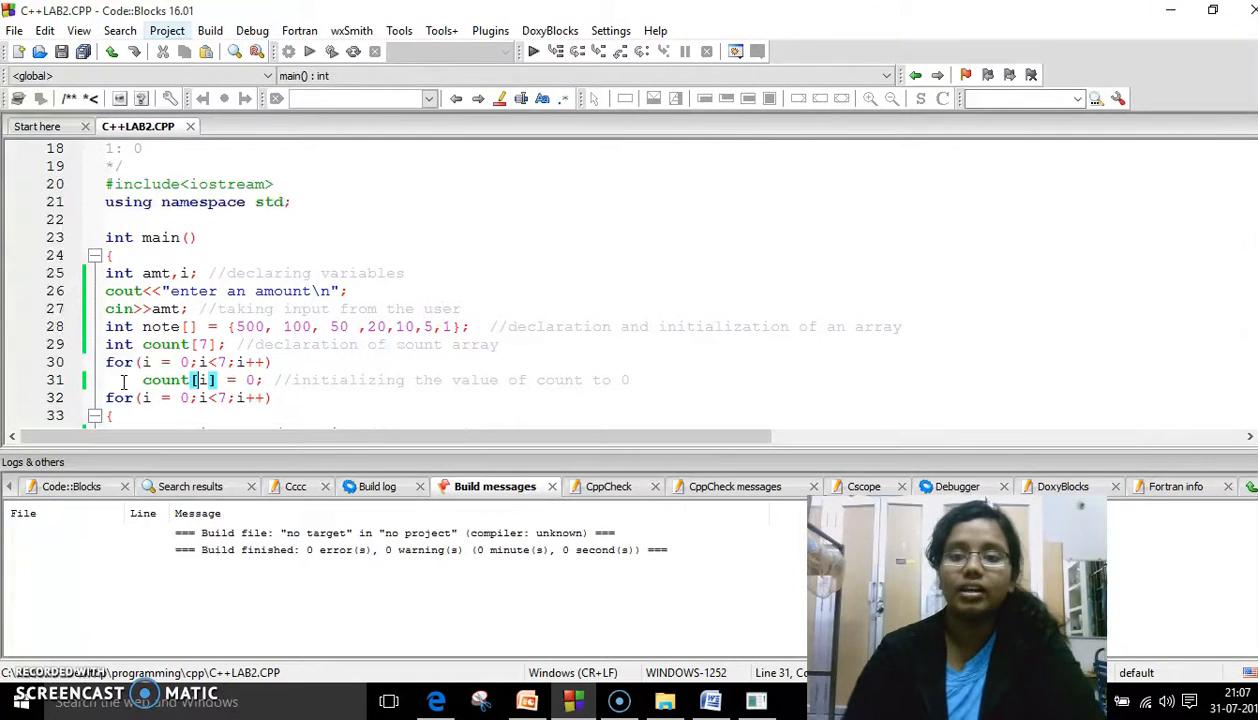
scroll(down, 3)
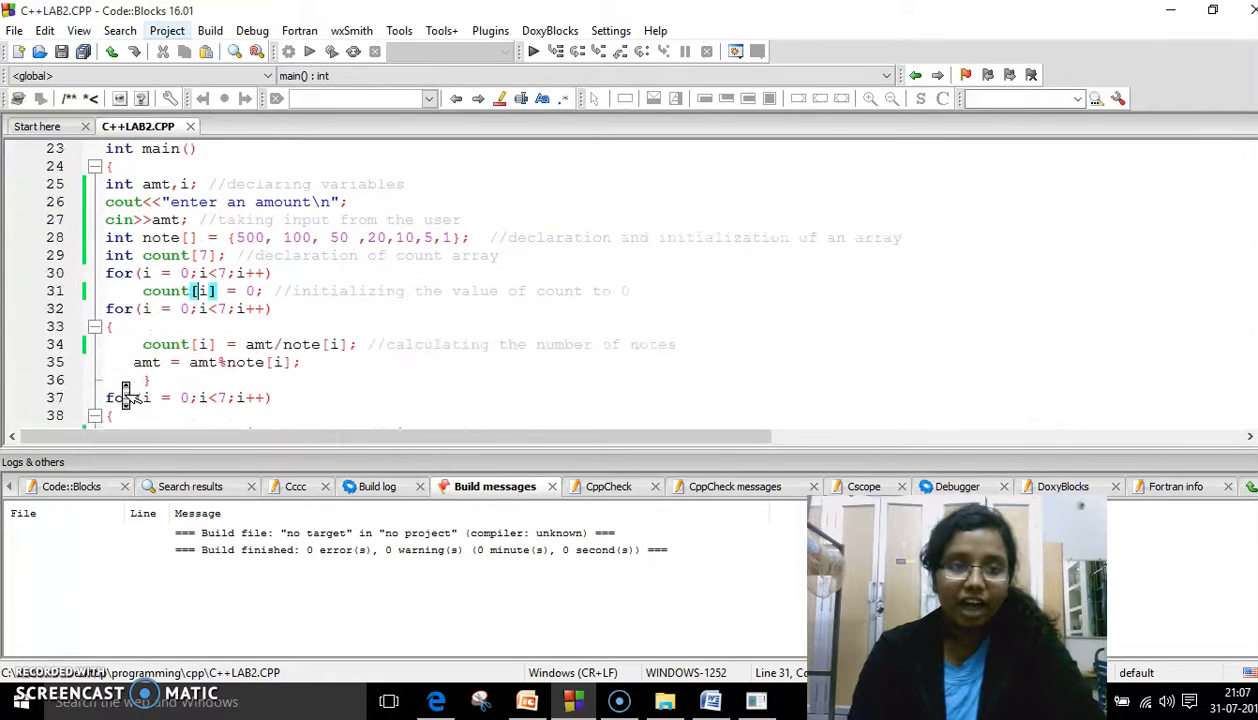
scroll(down, 3)
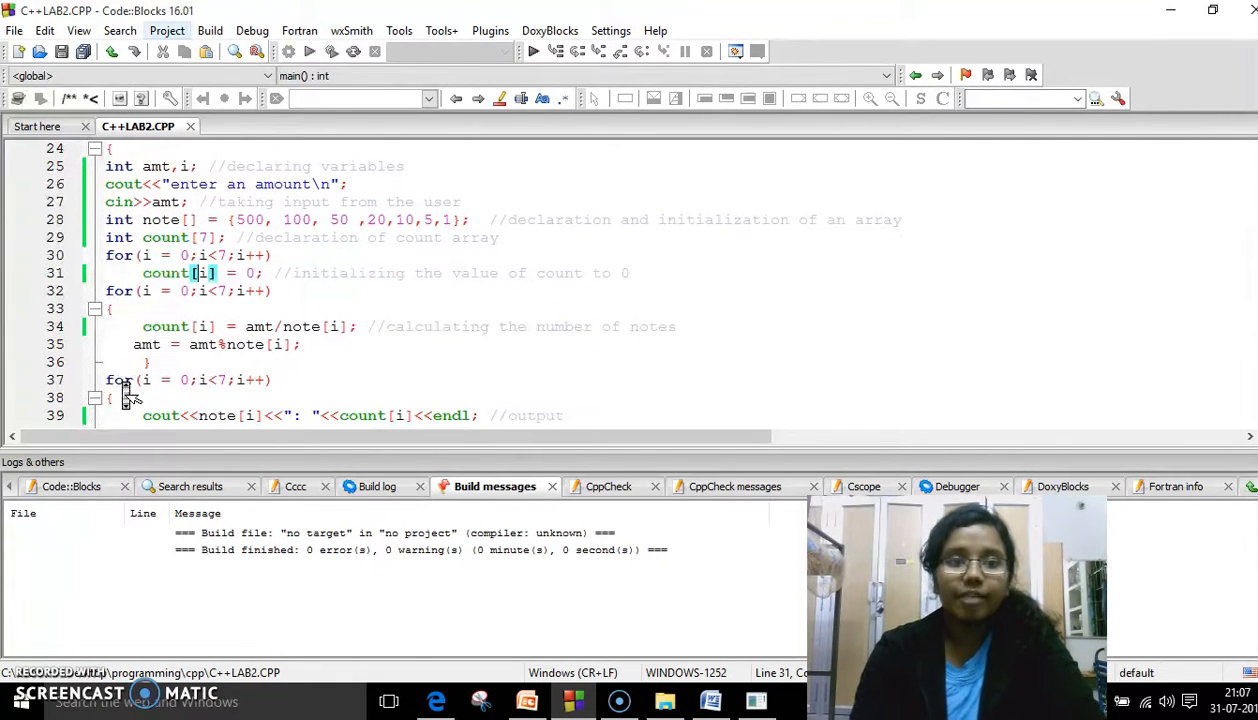
scroll(up, 3)
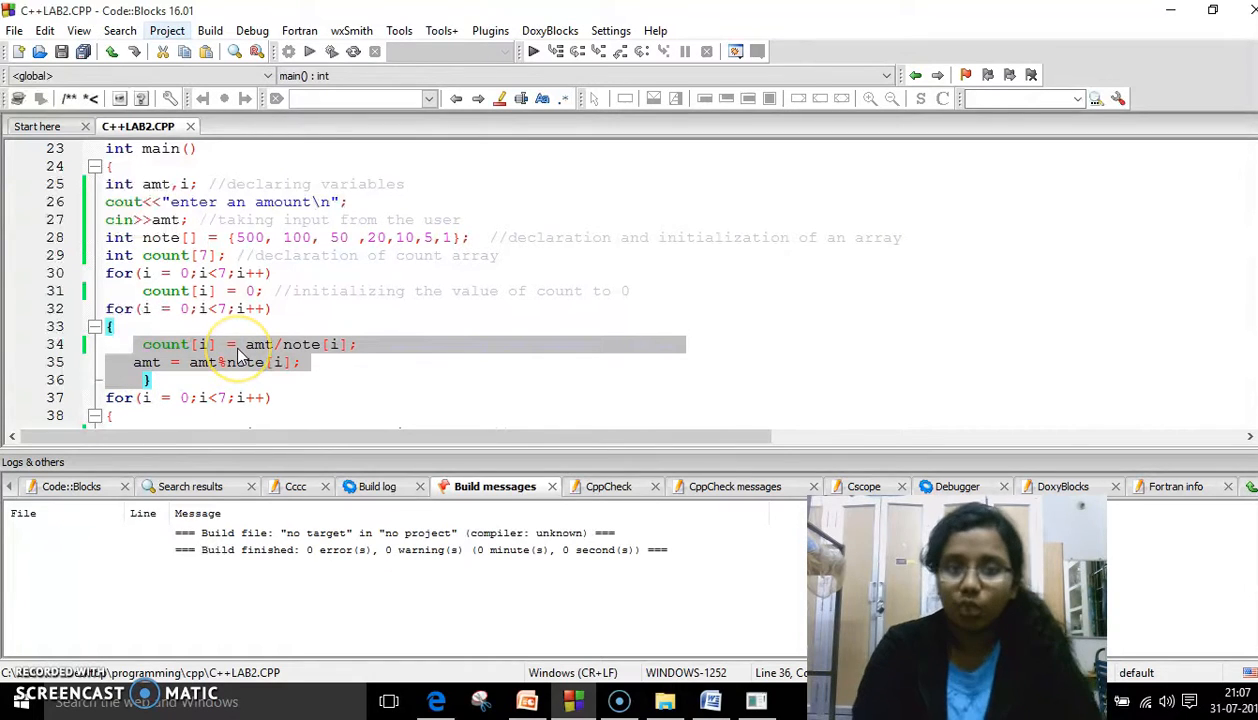
mouse_move(210, 356)
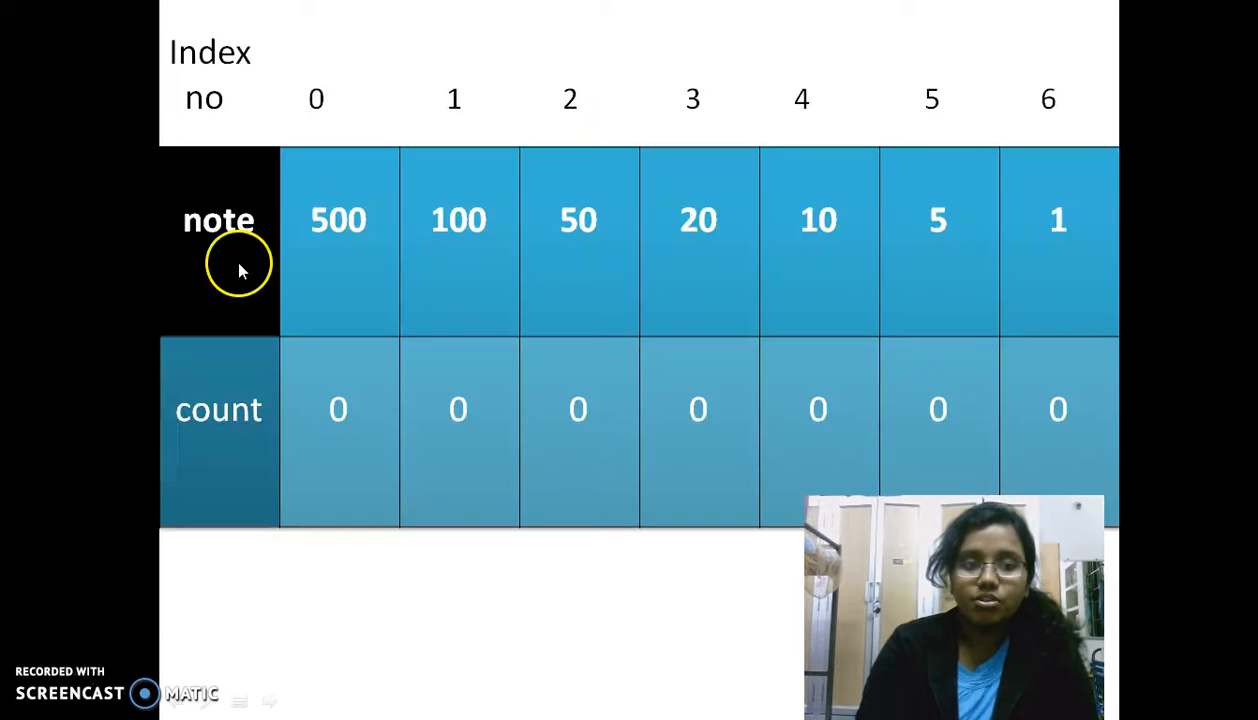
mouse_move(332, 80)
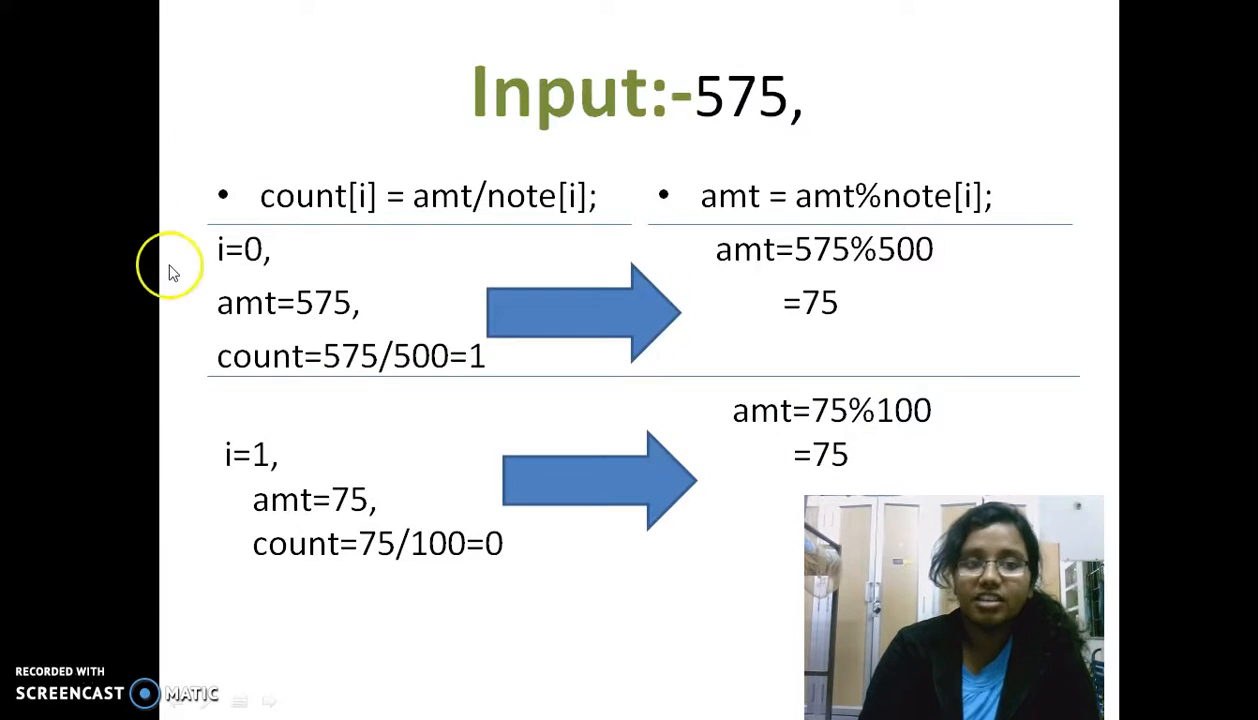
mouse_move(296, 310)
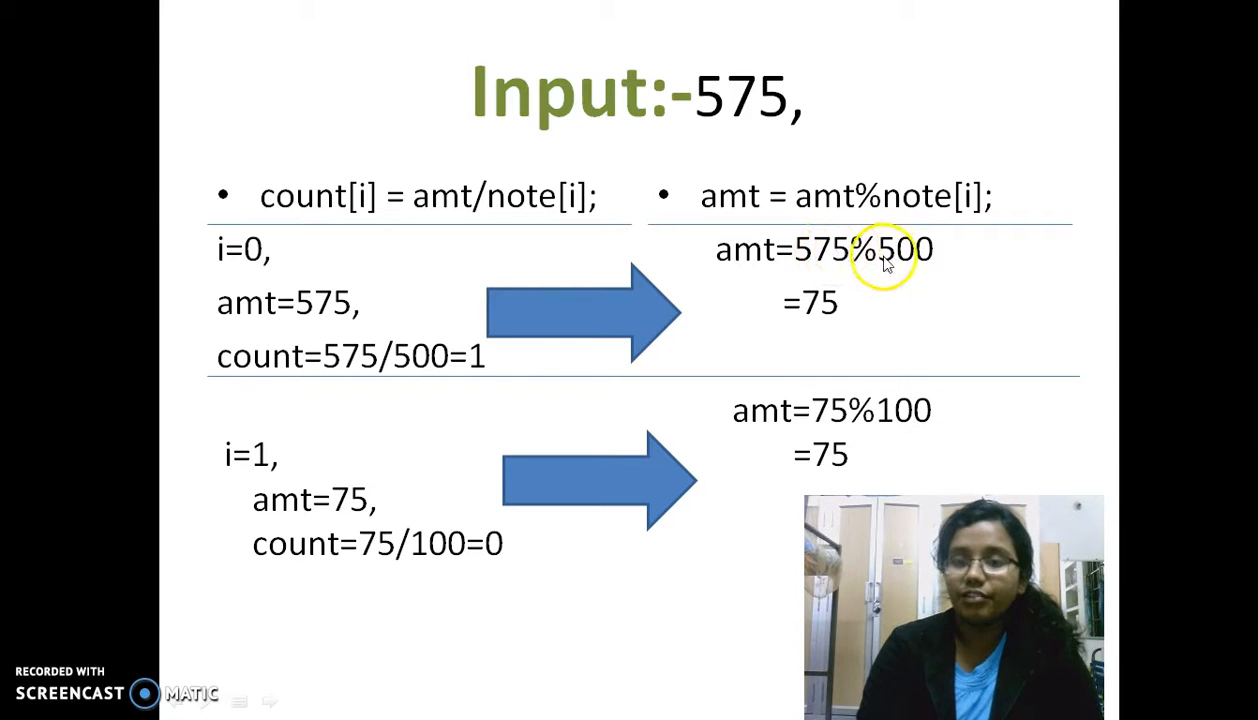
mouse_move(876, 296)
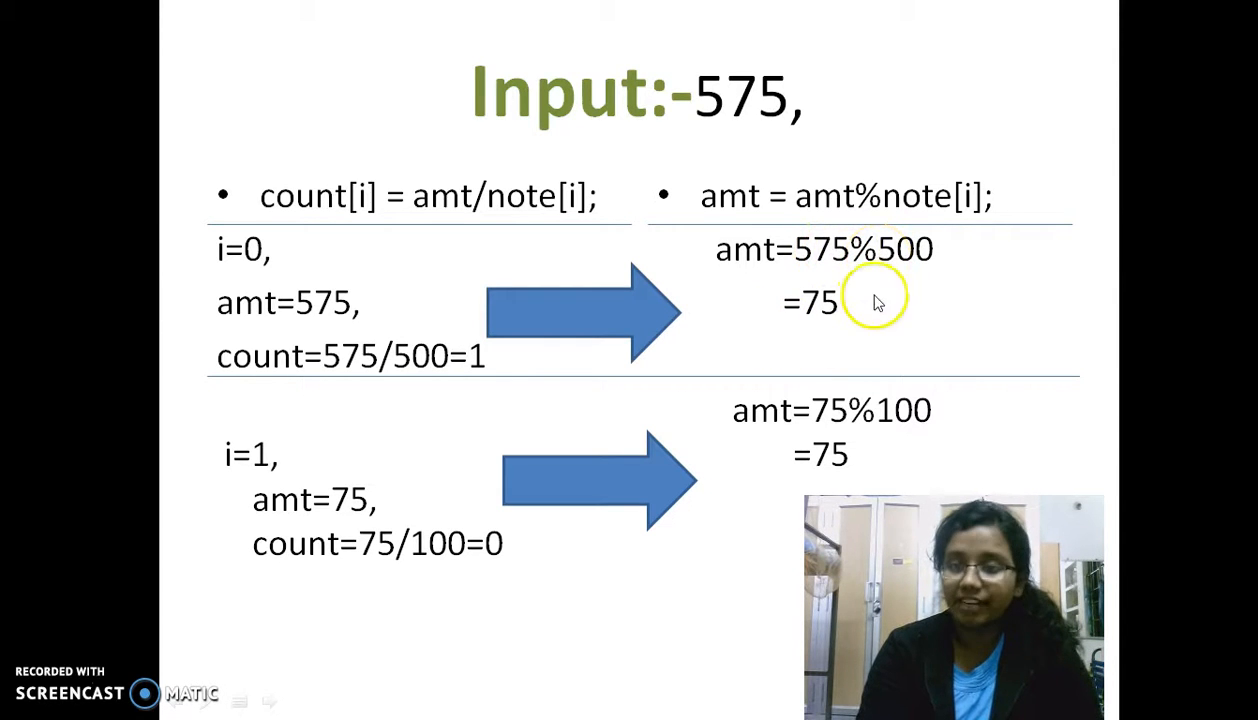
mouse_move(810, 312)
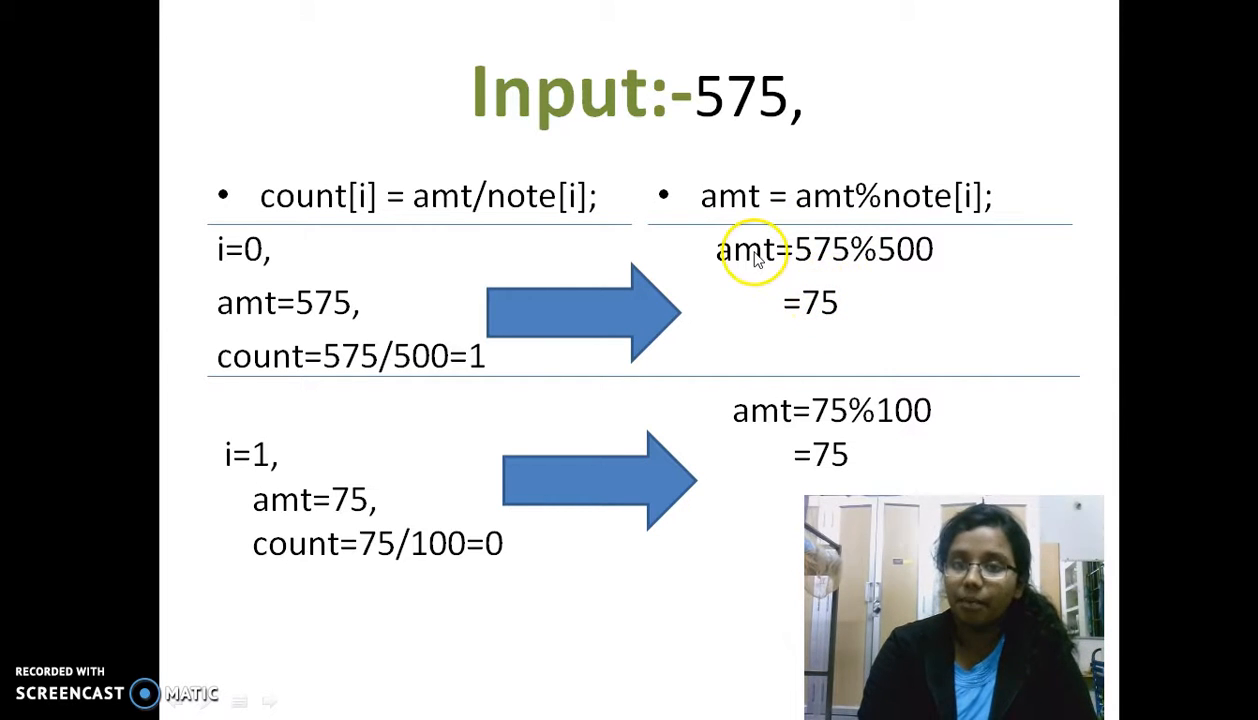
mouse_move(528, 390)
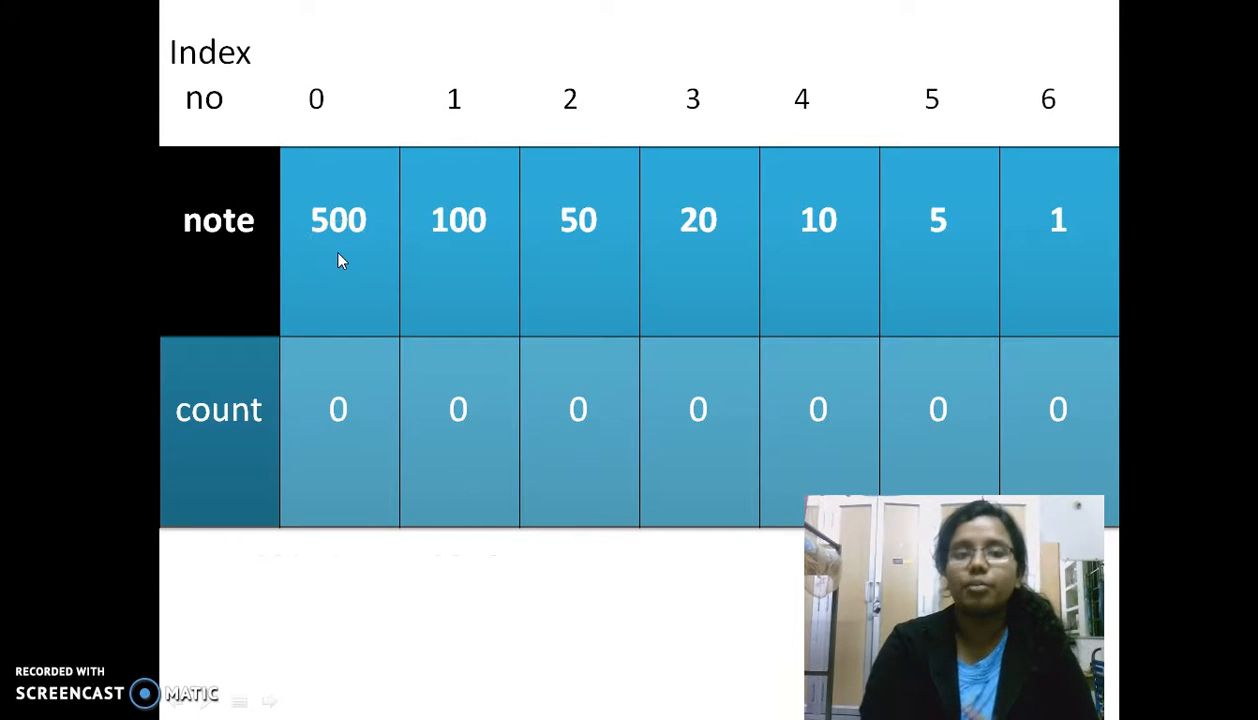
mouse_move(432, 272)
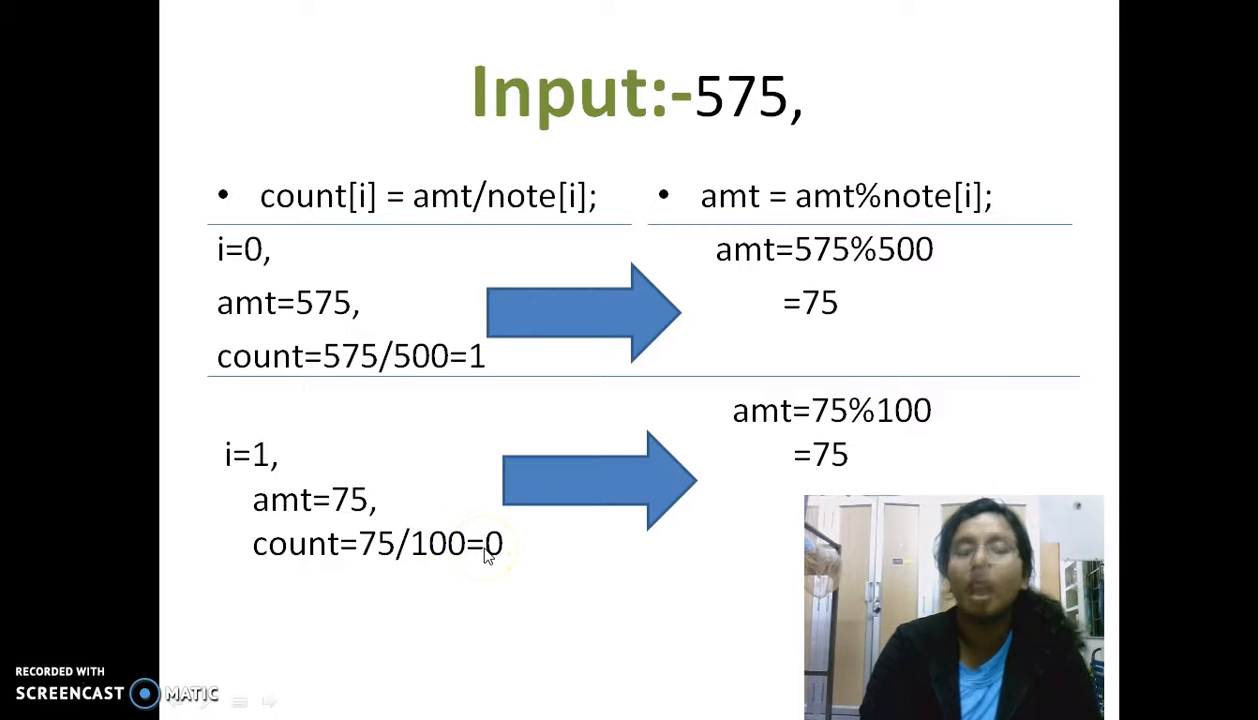
mouse_move(790, 444)
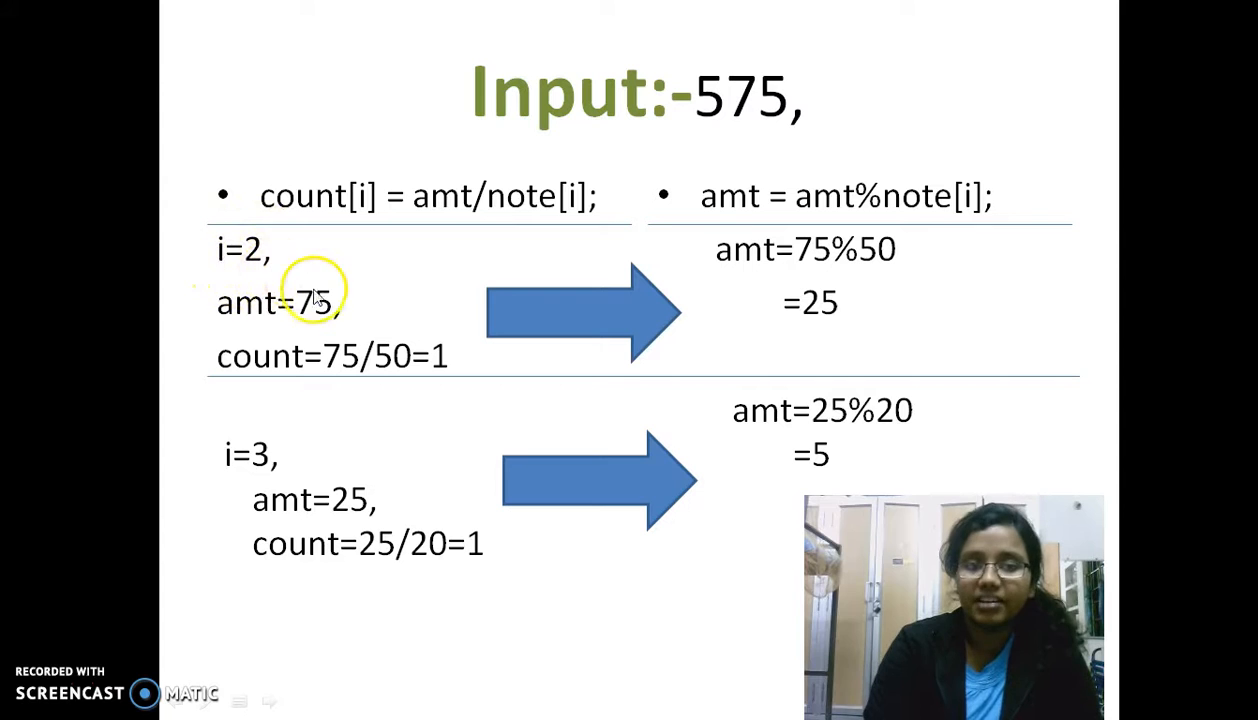
mouse_move(364, 316)
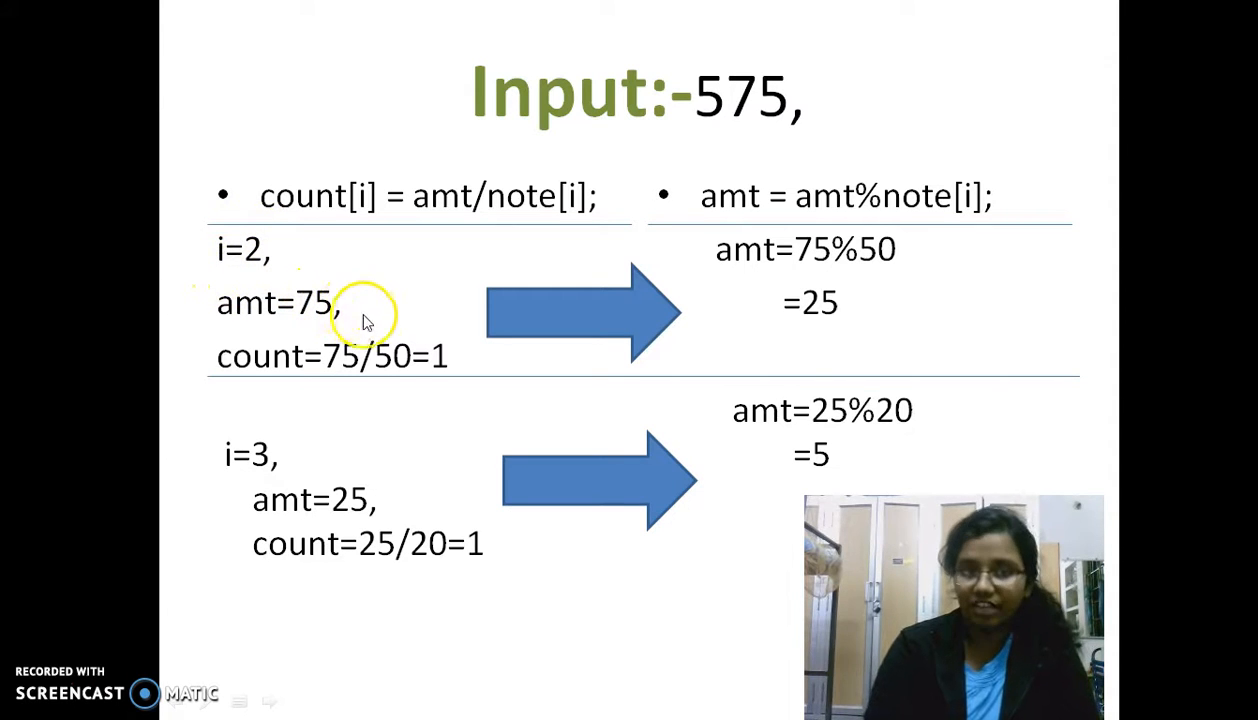
mouse_move(400, 356)
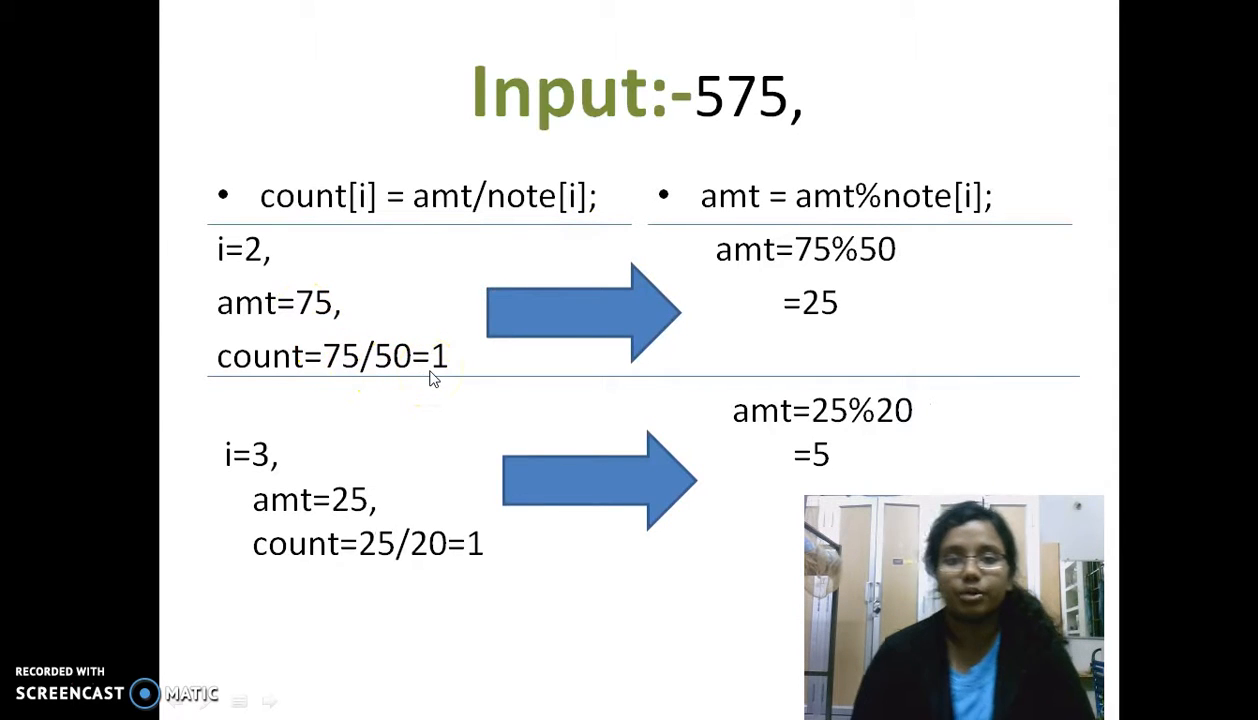
mouse_move(844, 238)
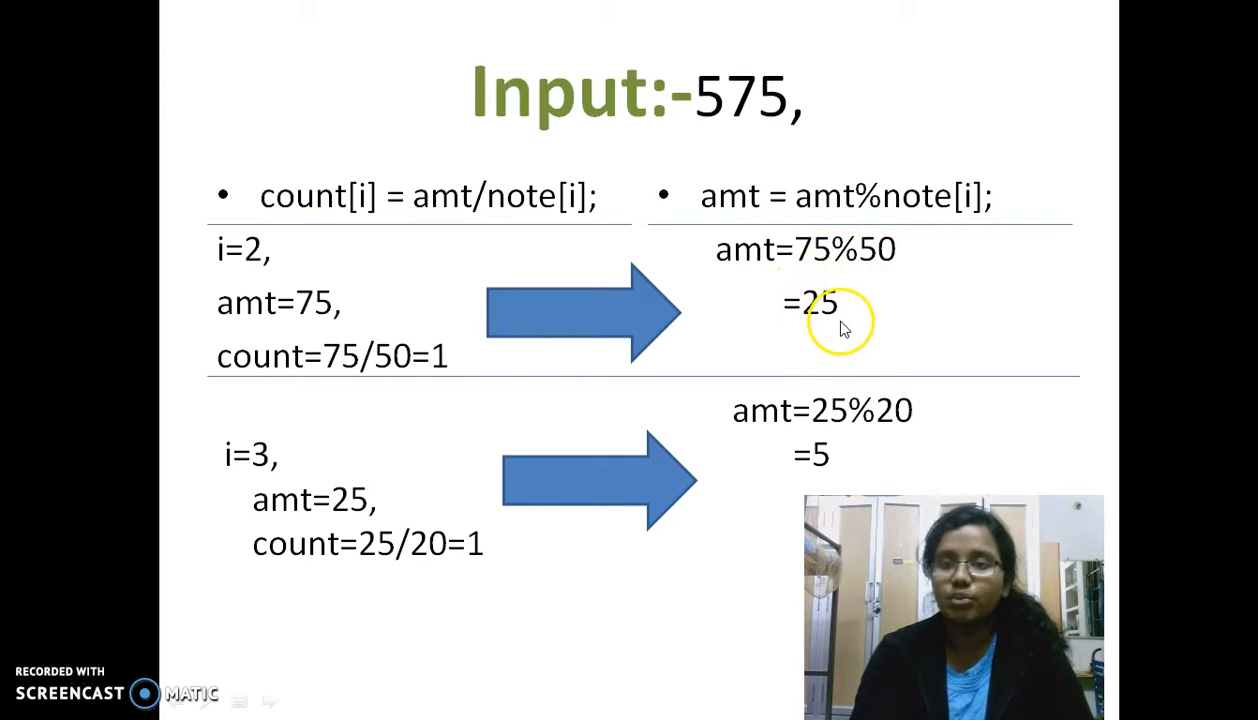
mouse_move(352, 464)
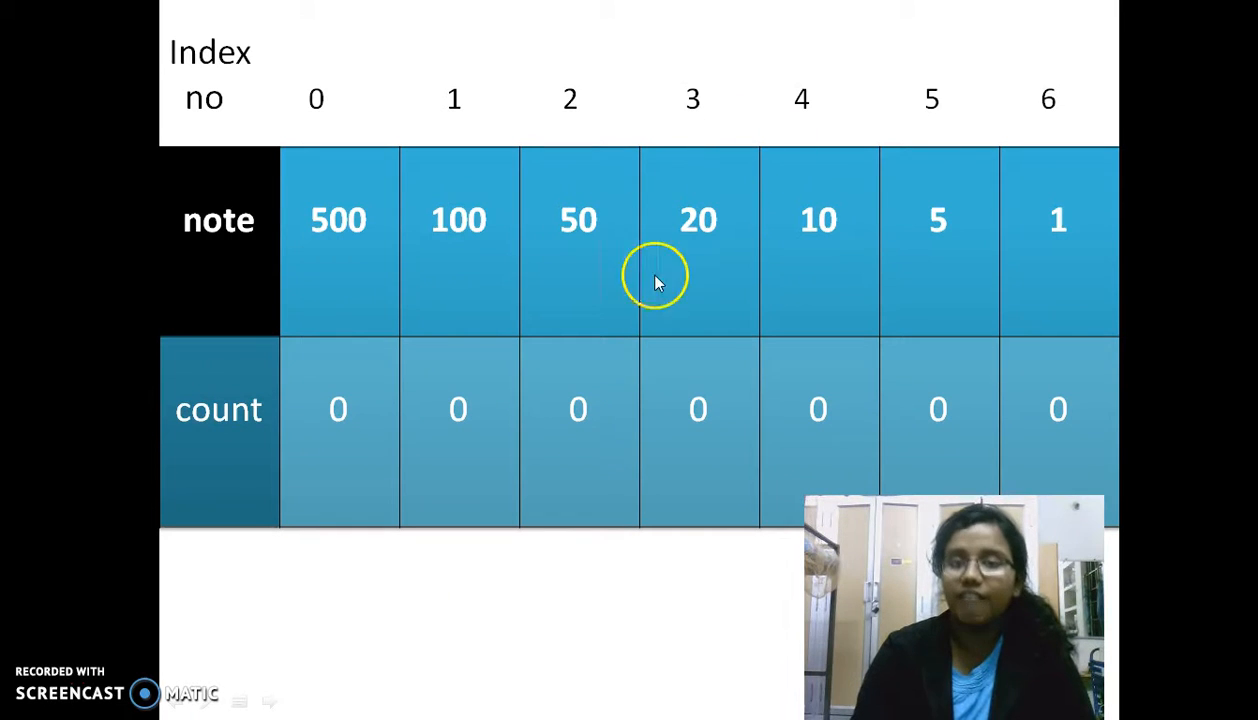
mouse_move(798, 300)
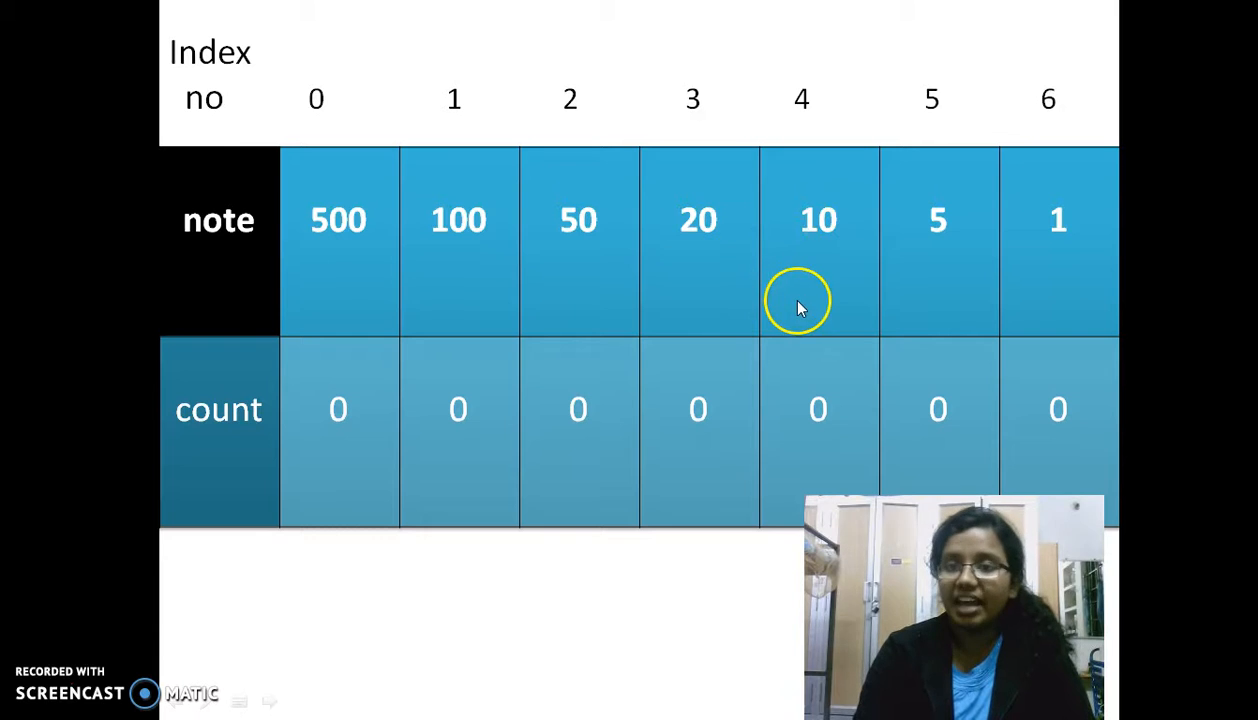
mouse_move(1070, 256)
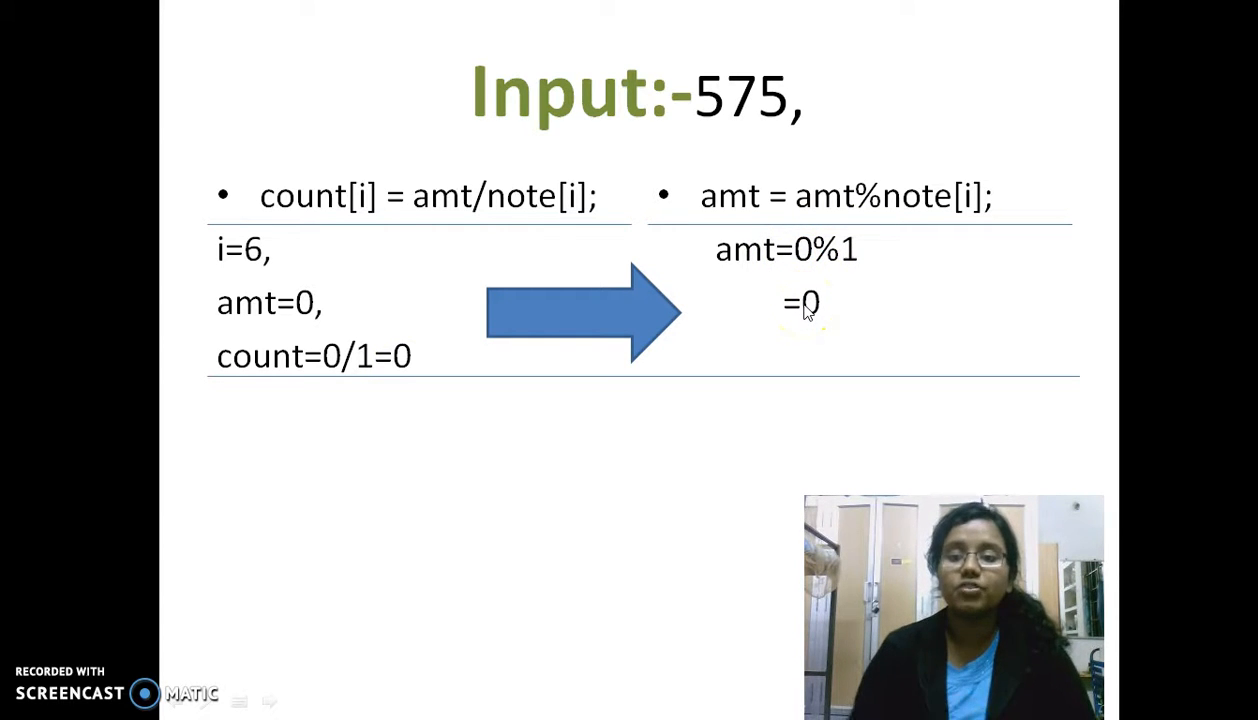
mouse_move(508, 596)
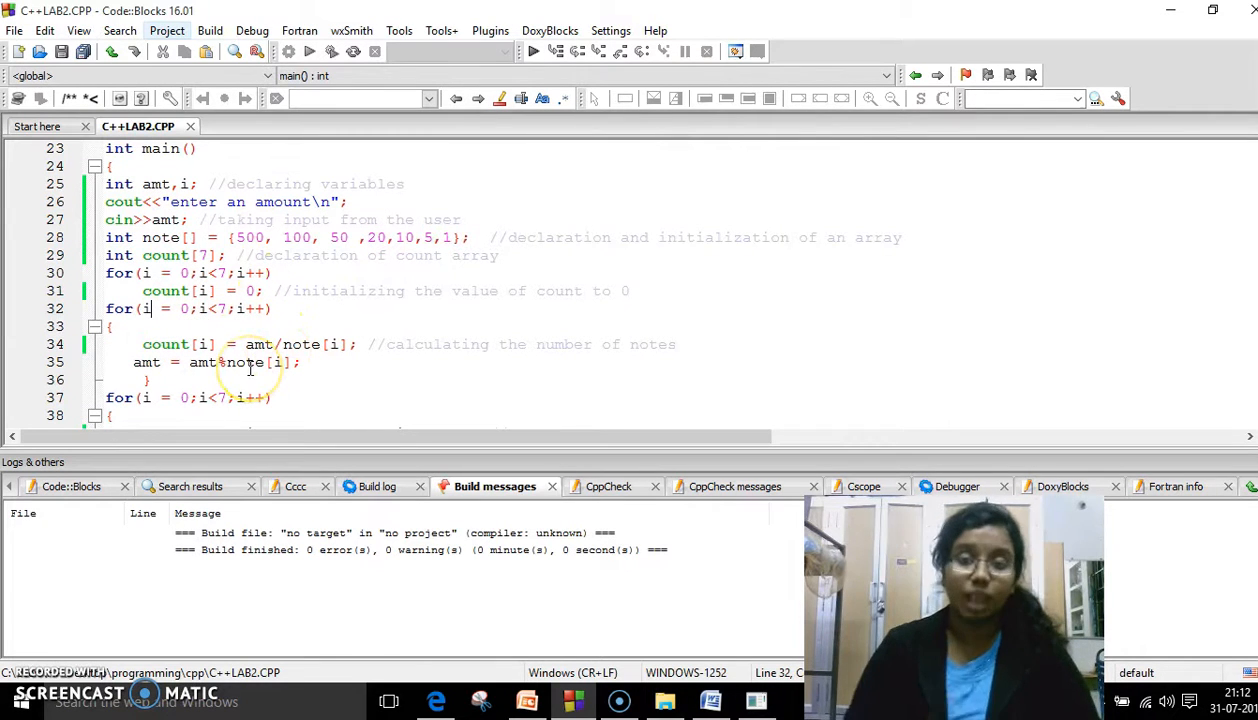
mouse_move(238, 362)
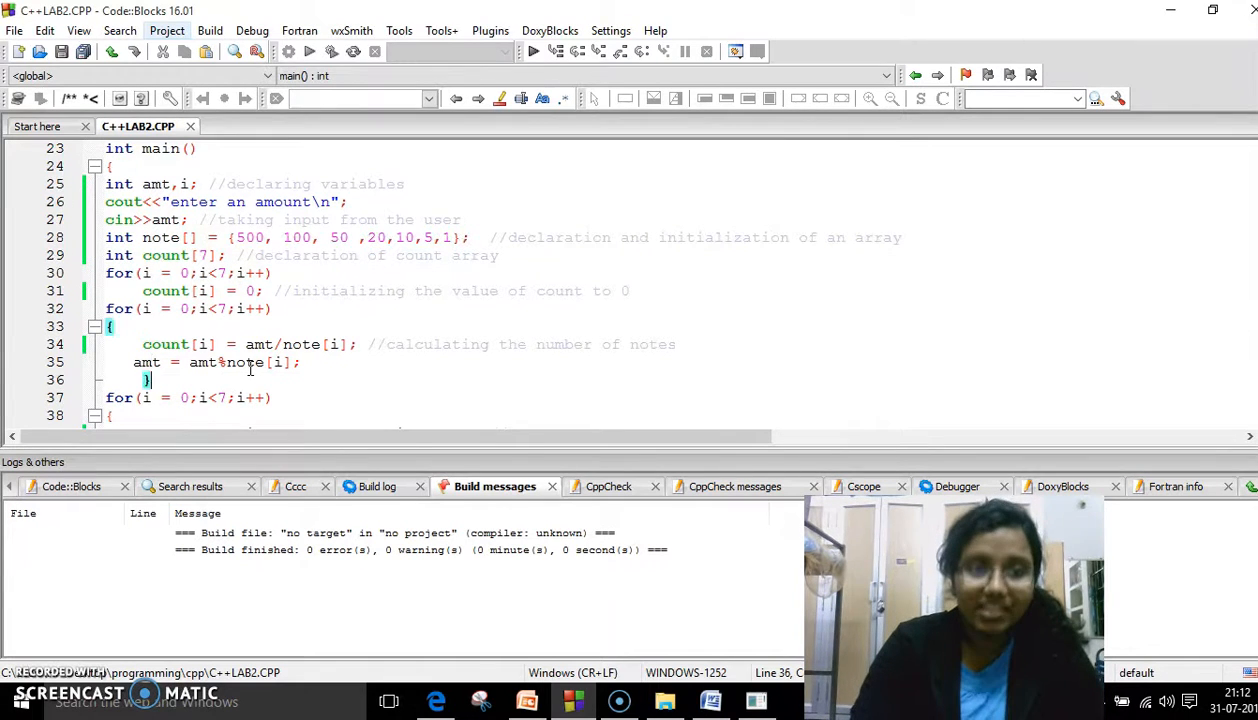
Scroll the source down to the output loop on line 39.
scroll(down, 3)
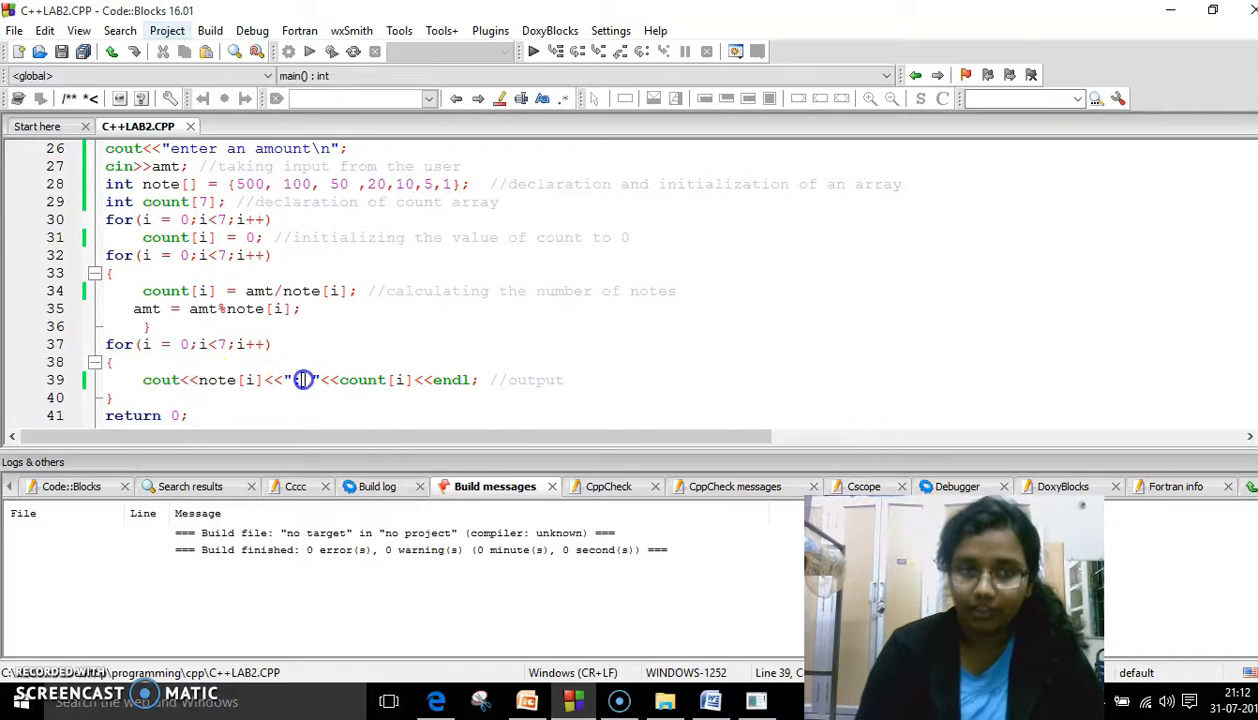
Change the cout separator on line 39 to ": " between note and count.
text(:)
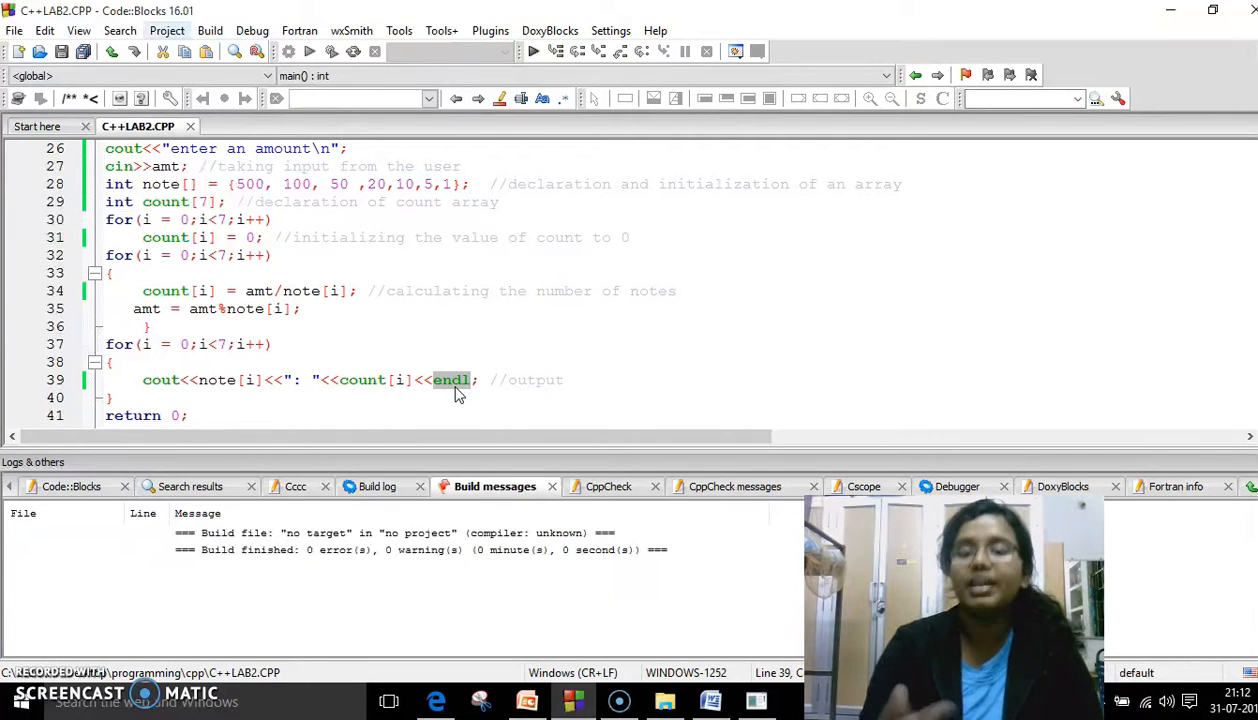
click(270, 344)
text(9177)
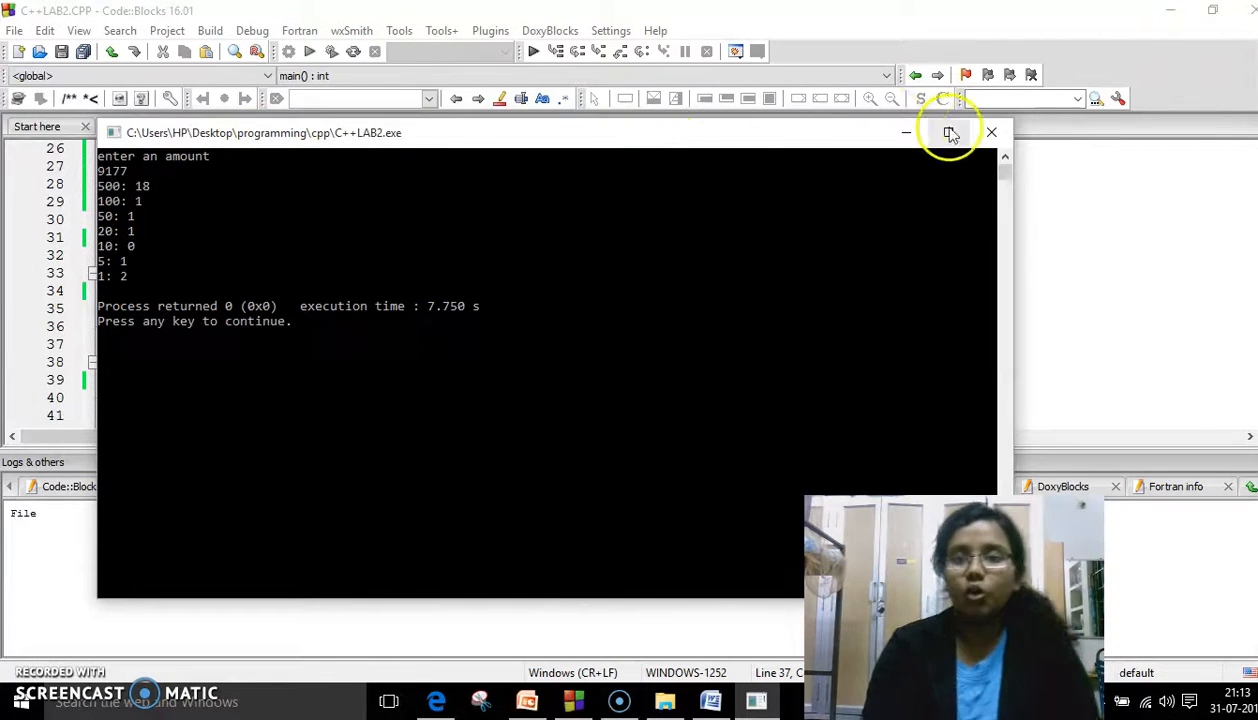
Close the console window after reviewing the 9177 note counts.
click(992, 132)
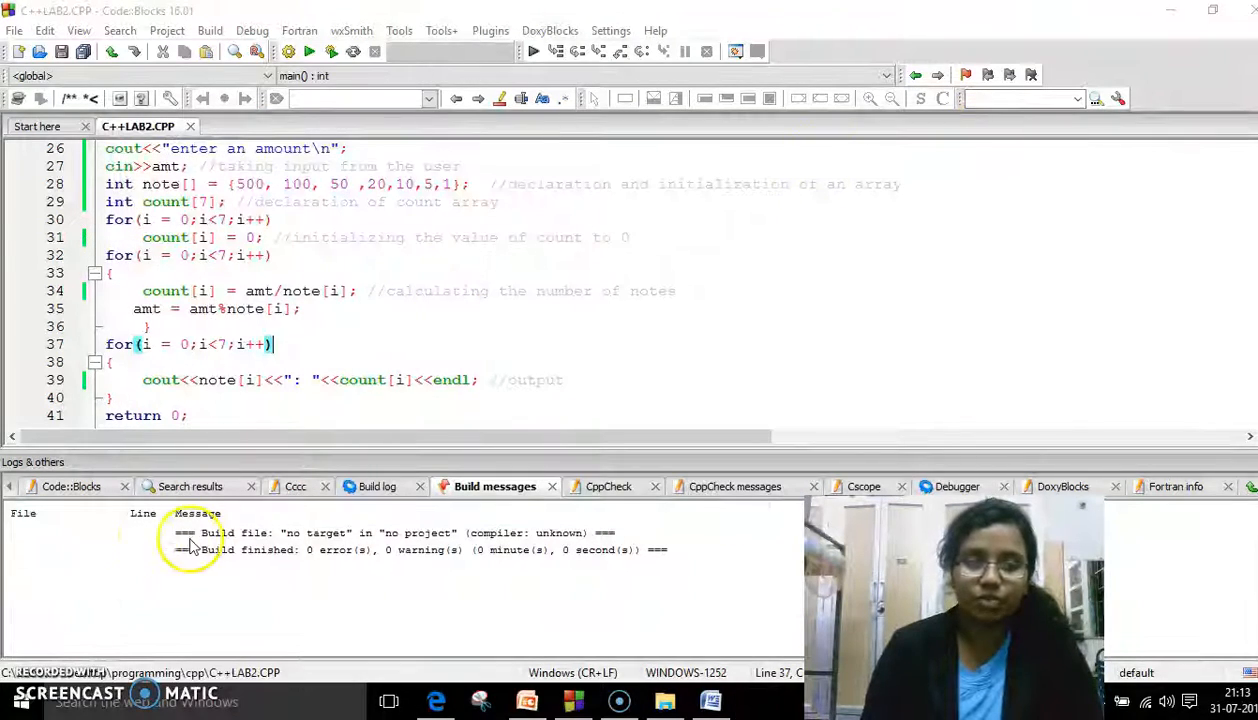